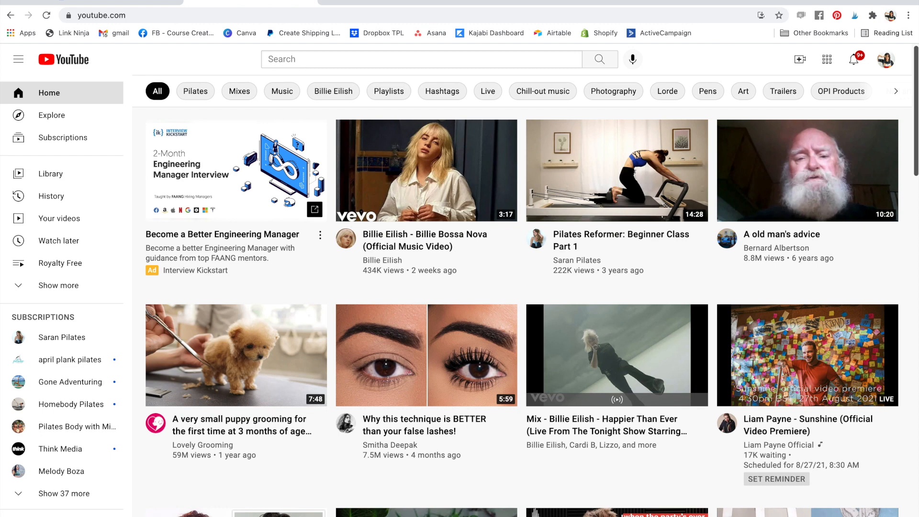
mouse_move(887, 270)
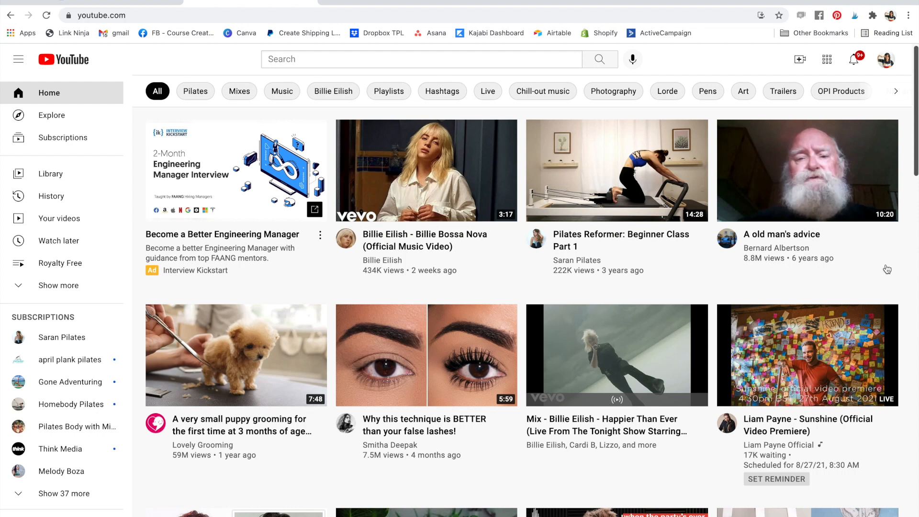
mouse_move(191, 57)
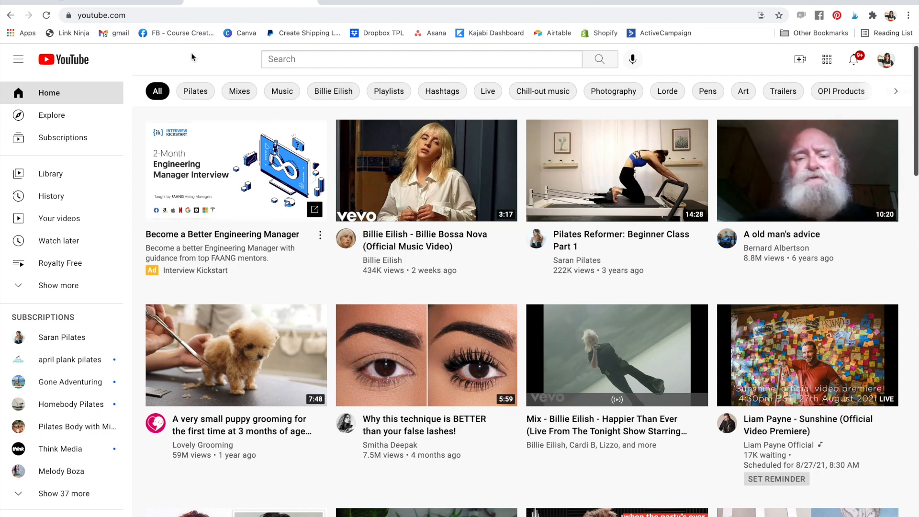
mouse_move(205, 47)
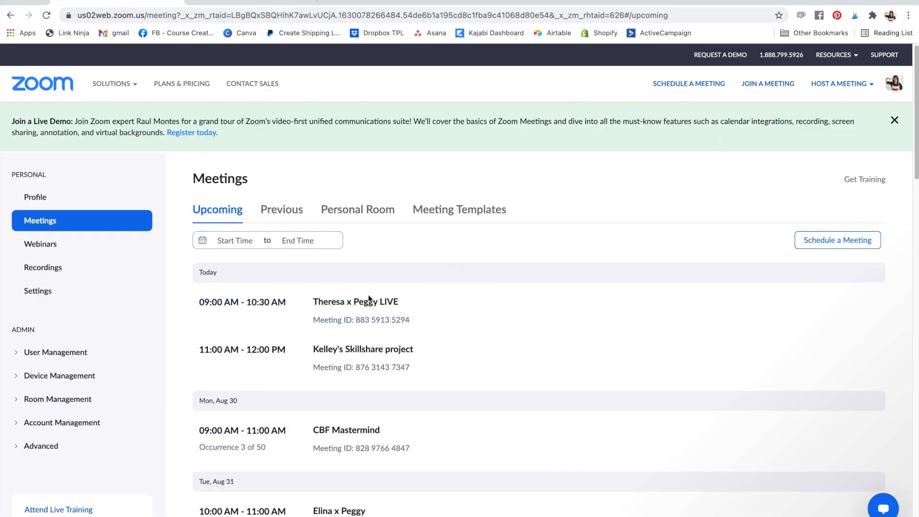
mouse_move(368, 299)
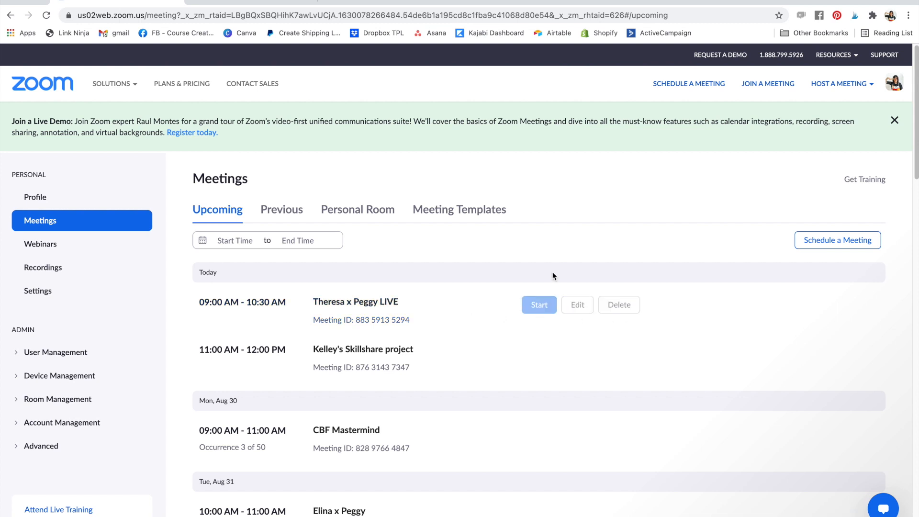
- Save the Theresa x Peggy LIVE meeting's settings from its edit page
left_click(576, 305)
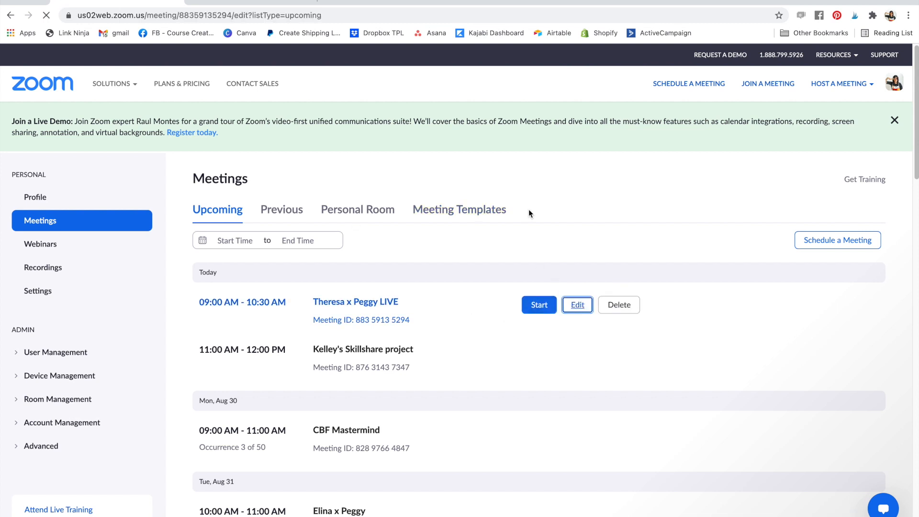
left_click(577, 305)
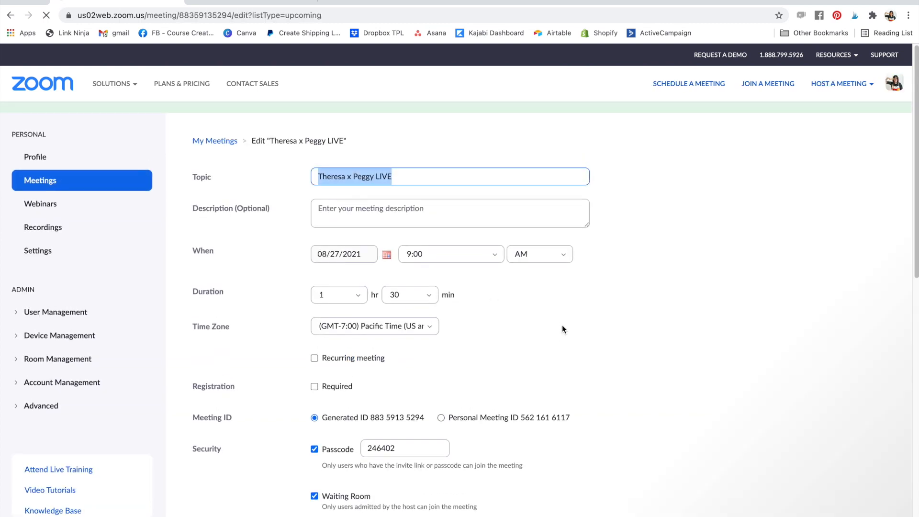
scroll("down", 3)
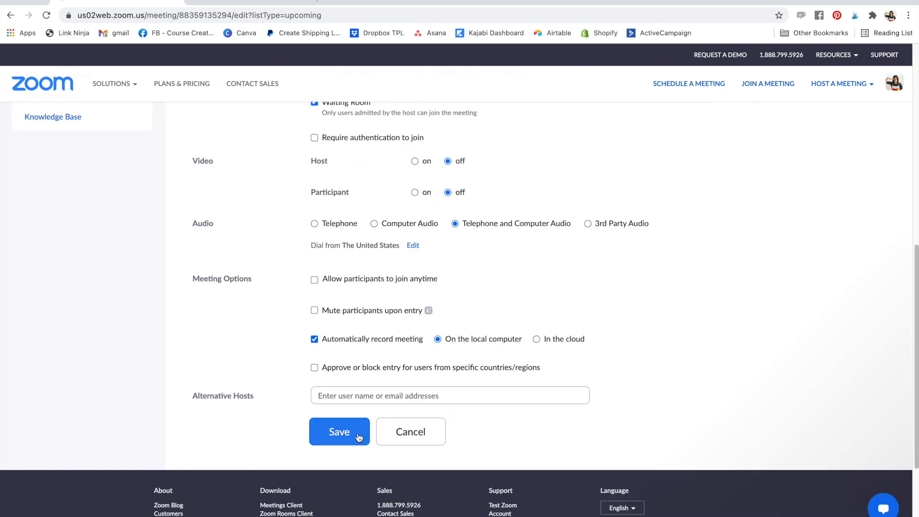
left_click(339, 431)
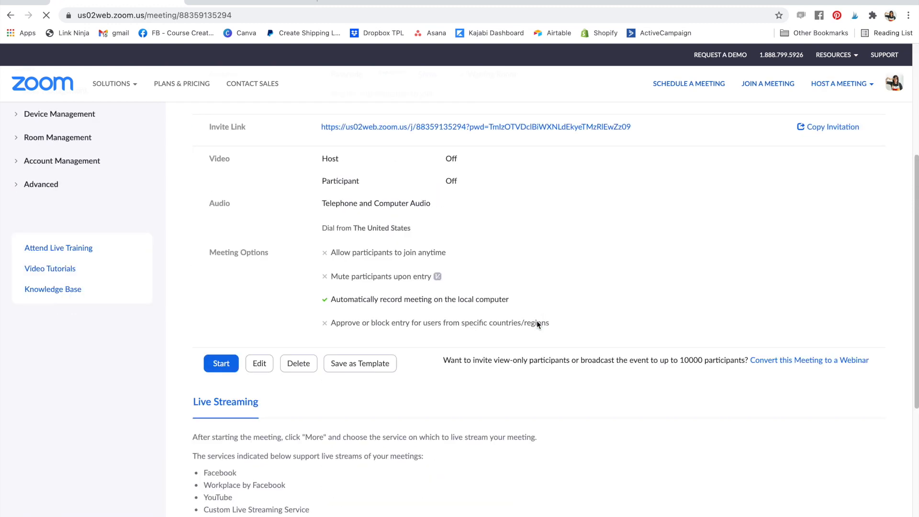
- Review the Live Streaming section listing supported services, then head back
scroll("down", 3)
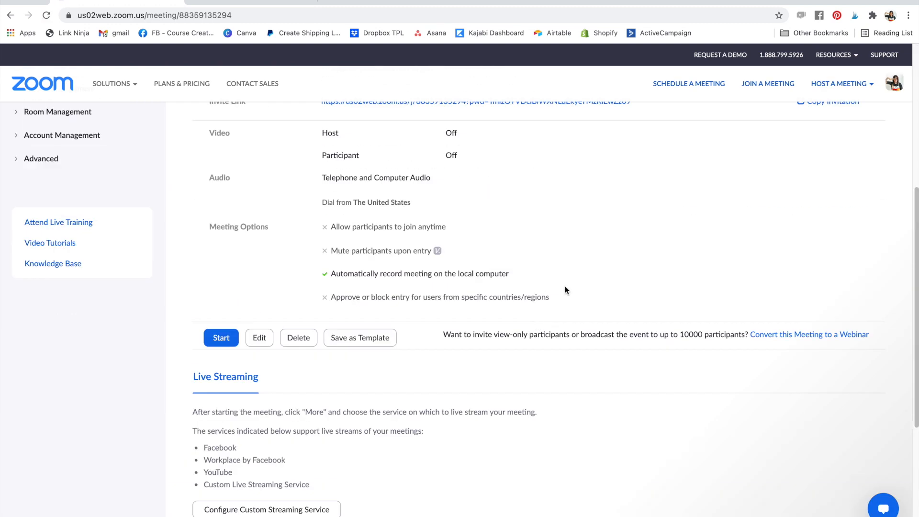
scroll("down", 3)
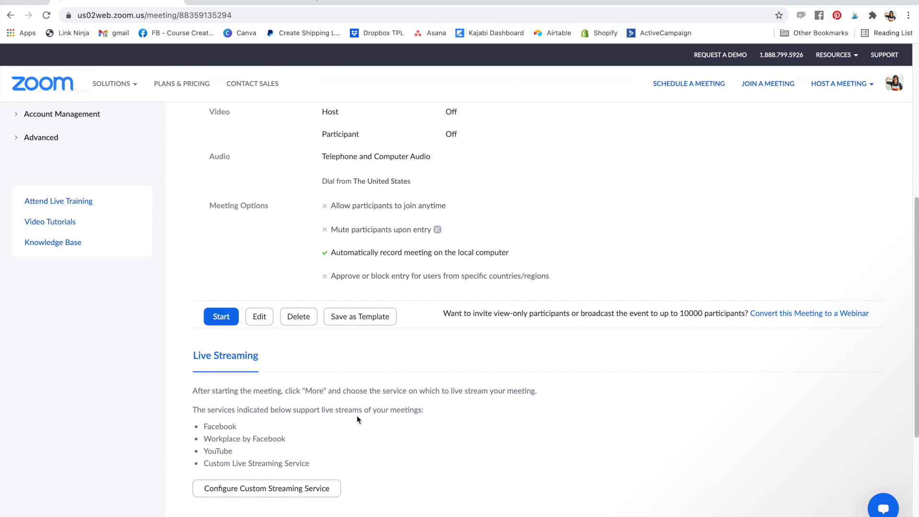
mouse_move(268, 454)
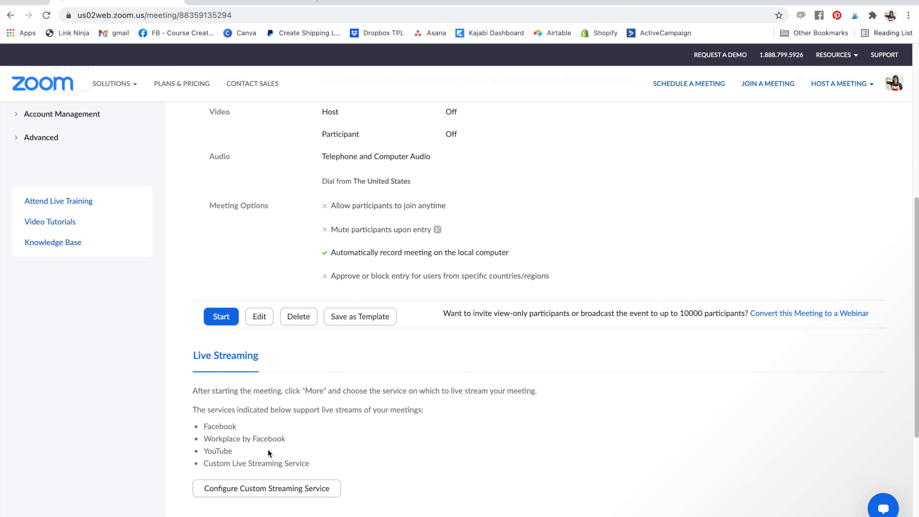
left_click(10, 16)
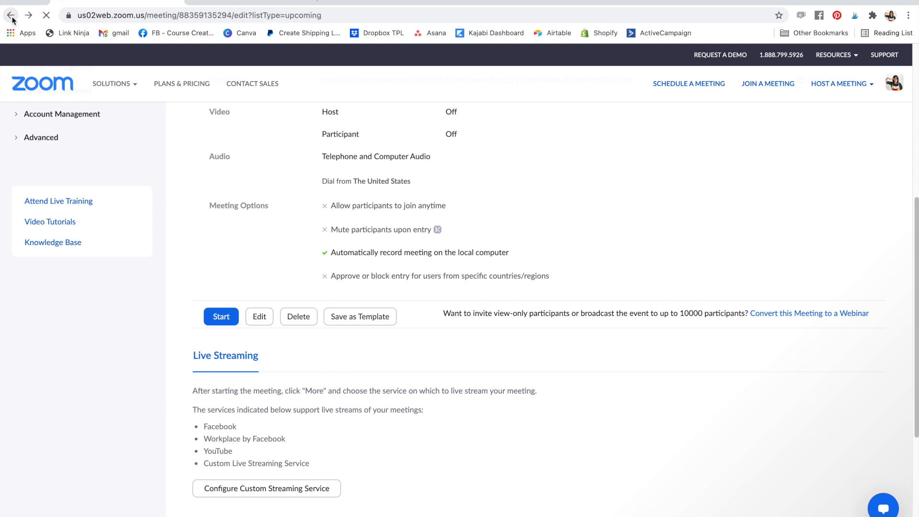
- Turn on host and participant video for Theresa x Peggy LIVE and save the meeting
left_click(10, 14)
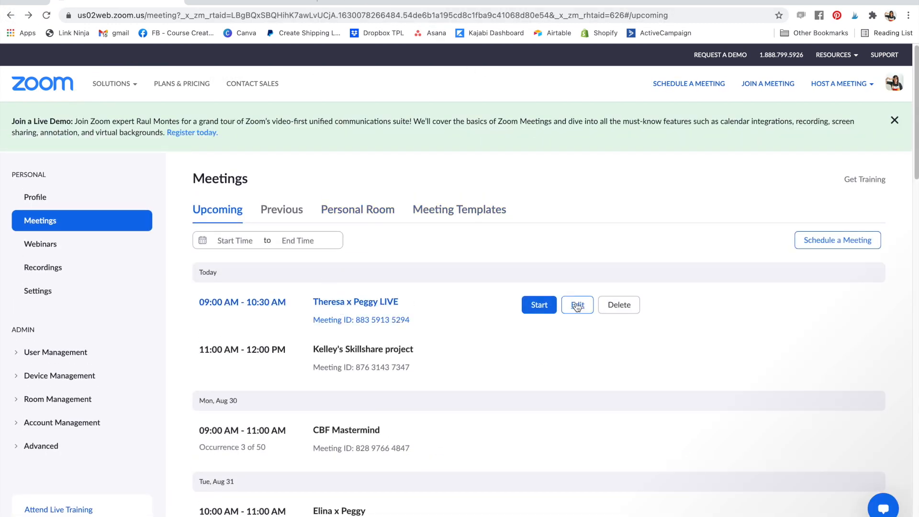
left_click(577, 305)
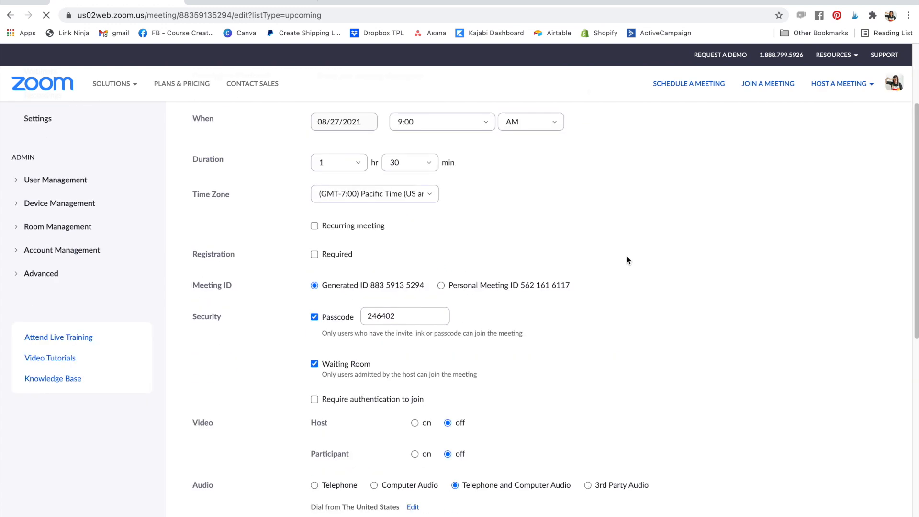
scroll("down", 3)
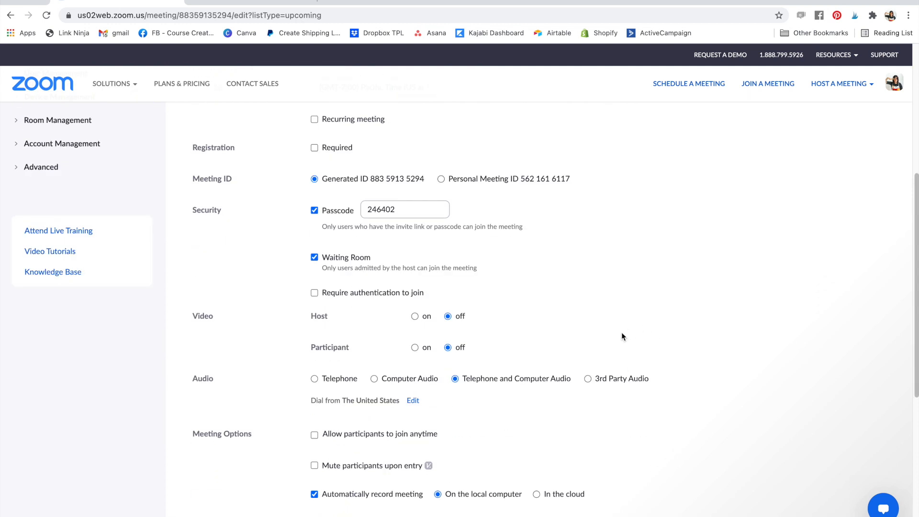
left_click(415, 302)
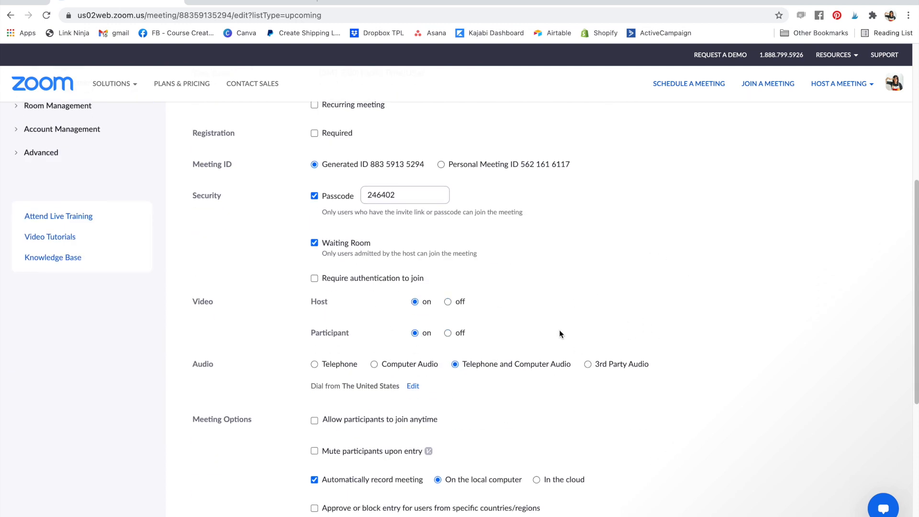
scroll("down", 3)
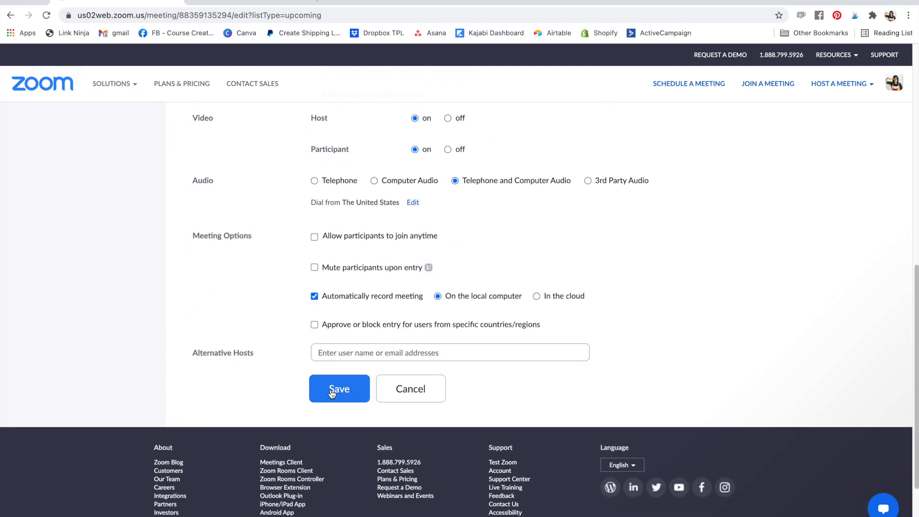
left_click(339, 389)
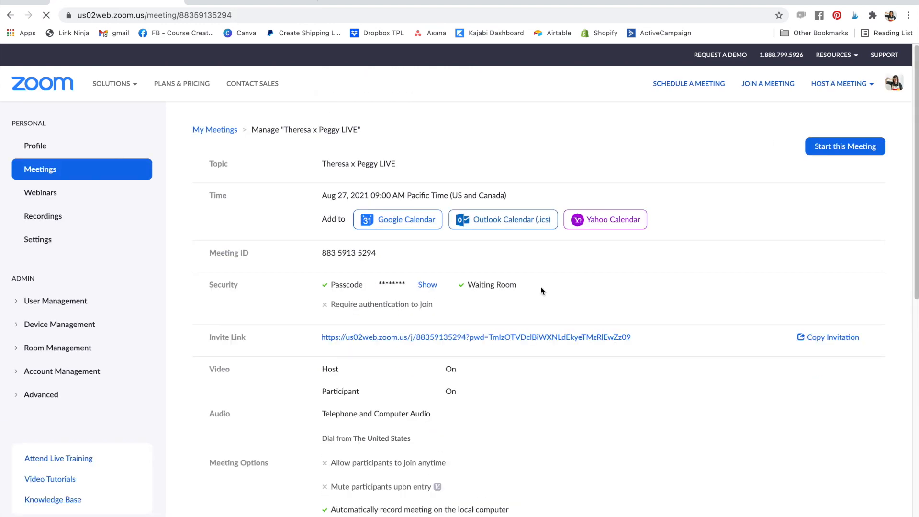
scroll("down", 3)
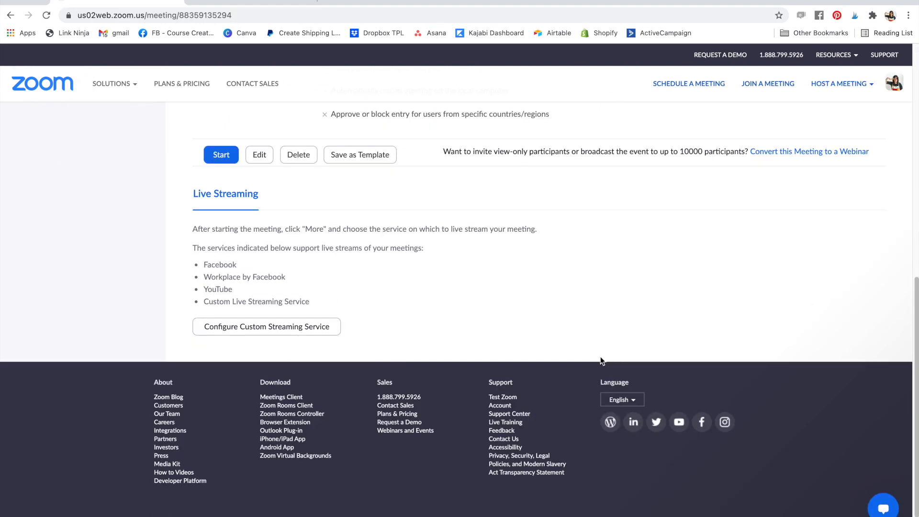
mouse_move(395, 285)
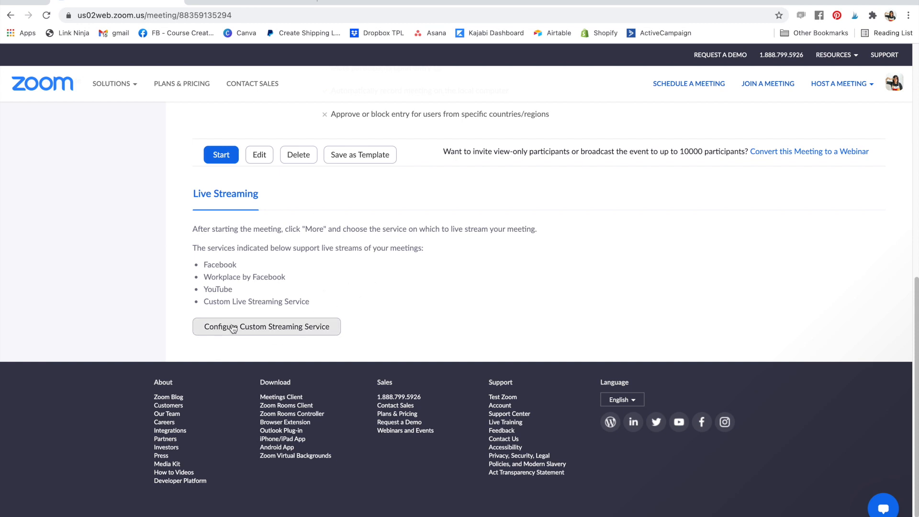
mouse_move(322, 236)
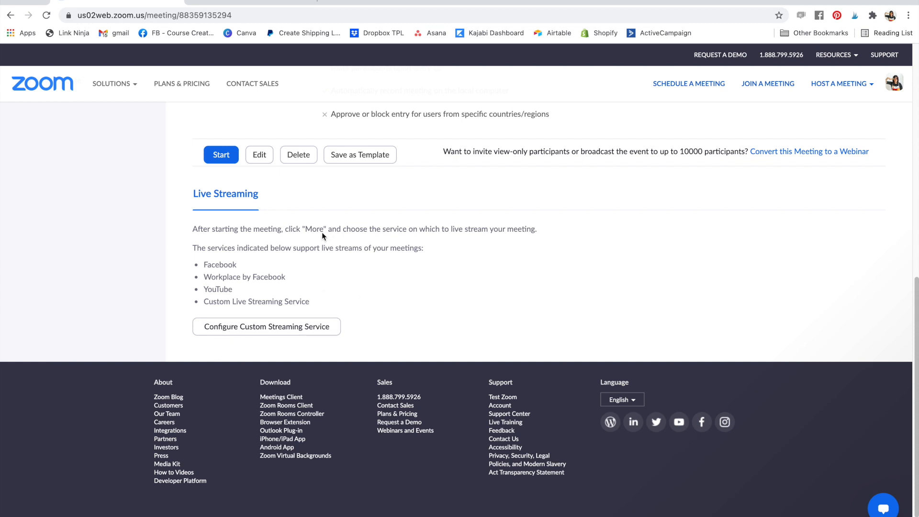
mouse_move(322, 301)
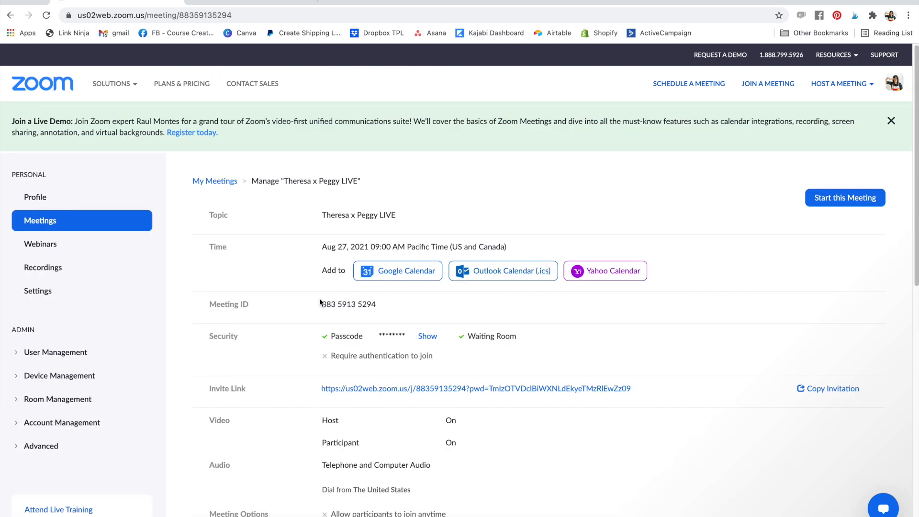
scroll("down", 3)
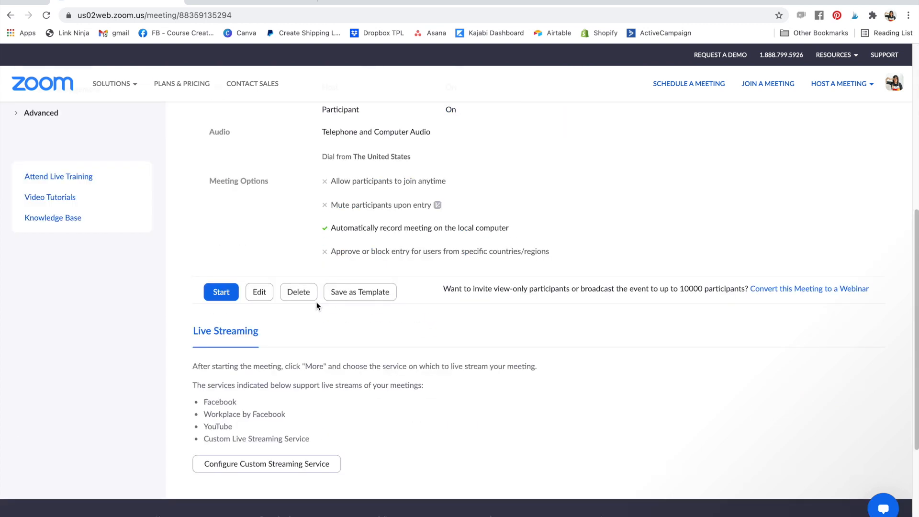
scroll("down", 3)
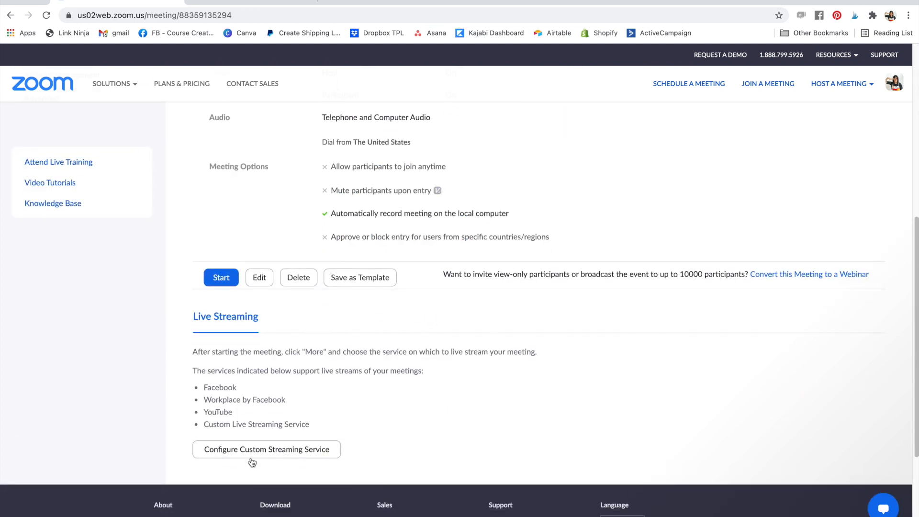
left_click(266, 449)
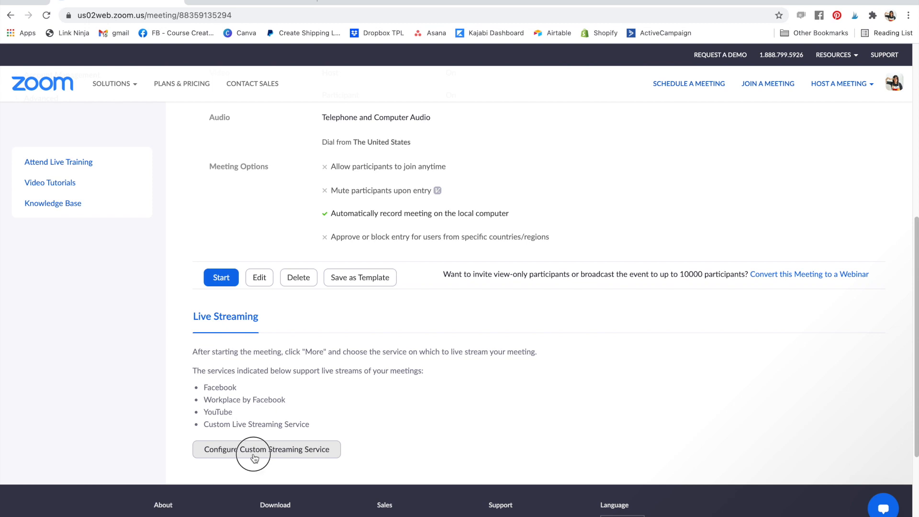
- Bring up the Configure Custom Streaming Service form with its empty URL and key fields
left_click(266, 449)
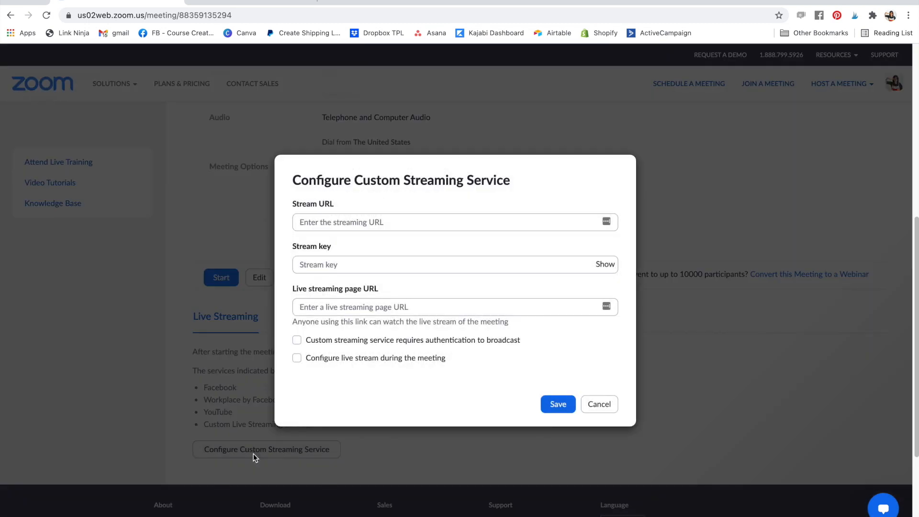
mouse_move(304, 206)
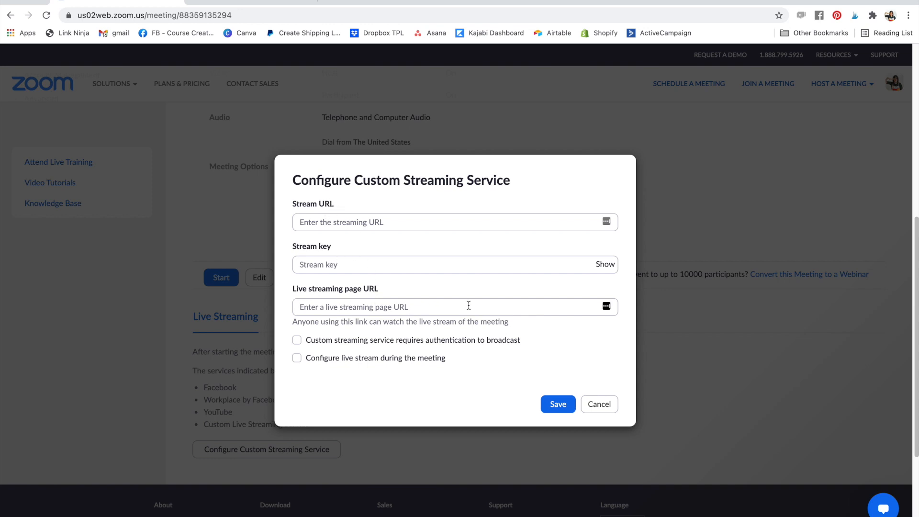
mouse_move(382, 147)
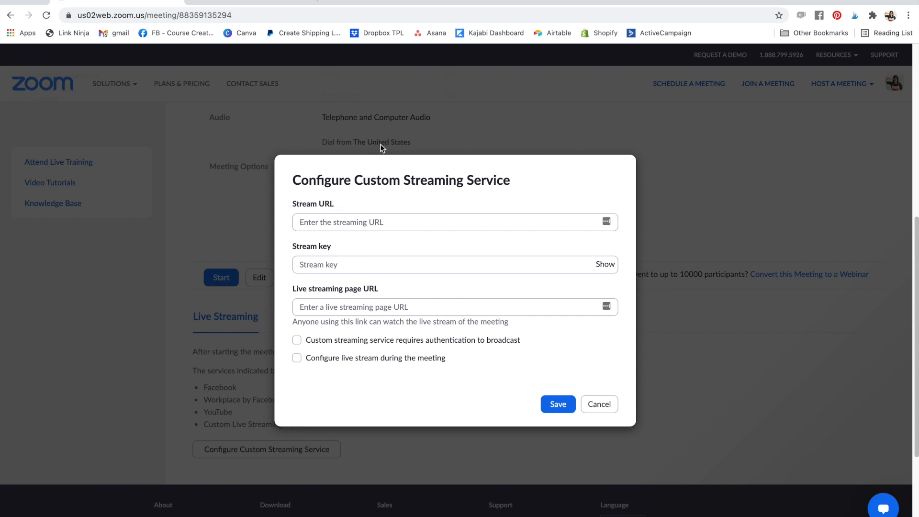
mouse_move(311, 115)
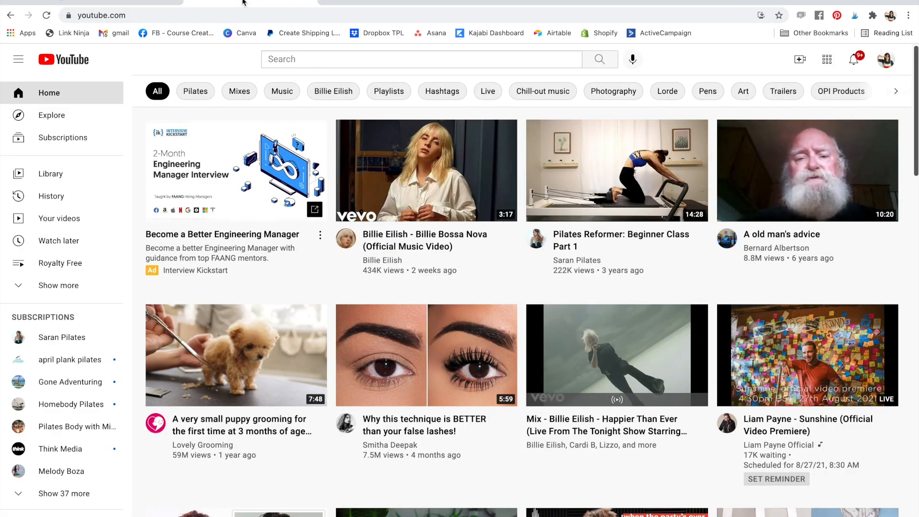
mouse_move(710, 32)
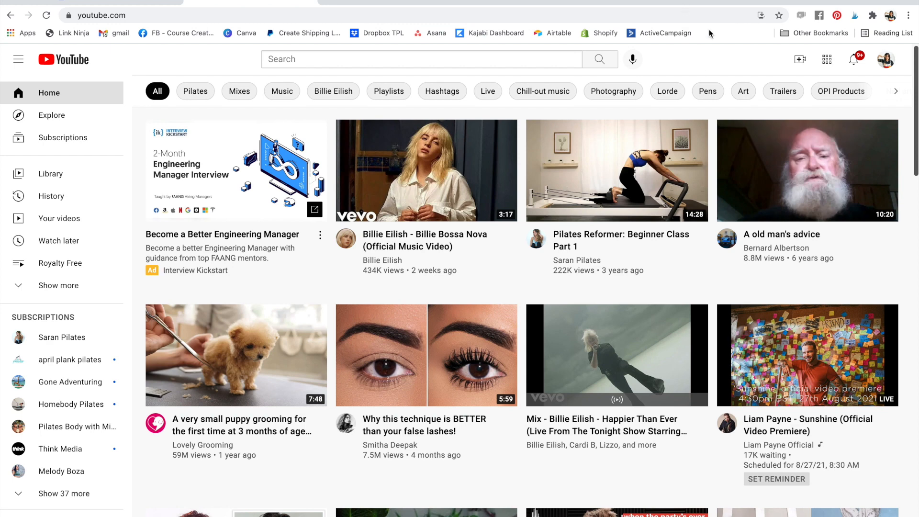
mouse_move(844, 62)
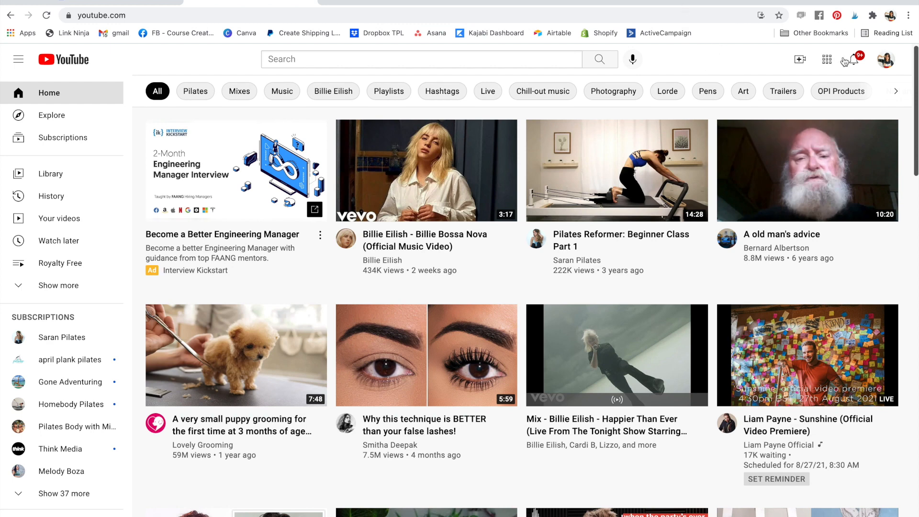
- Choose Go live from the Create menu to reach the live streaming area
left_click(800, 58)
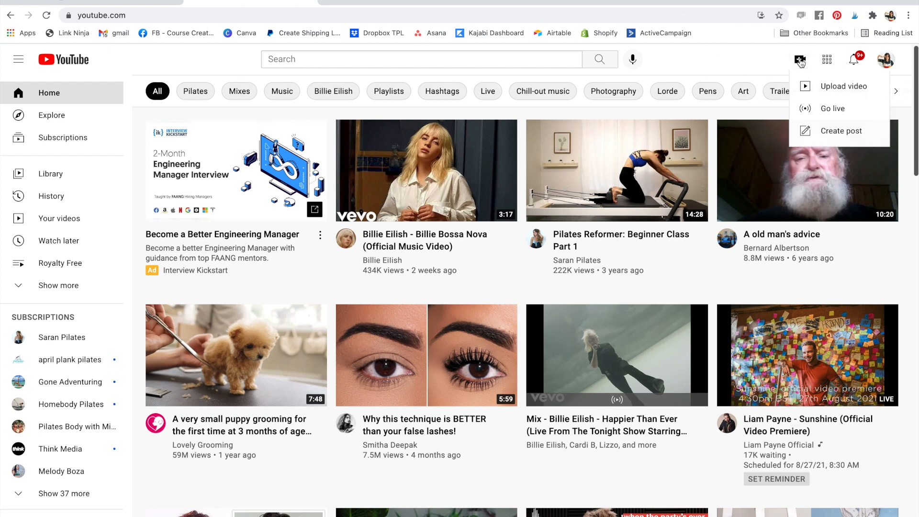
left_click(830, 108)
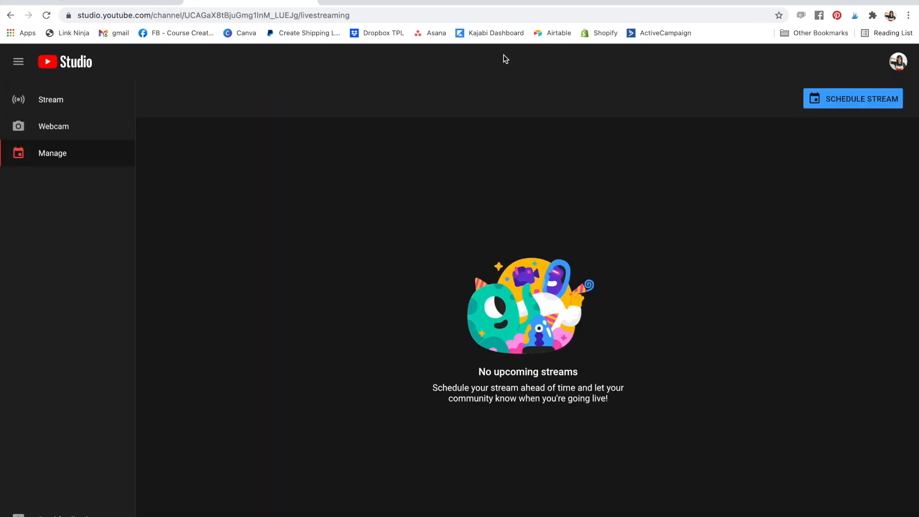
mouse_move(491, 56)
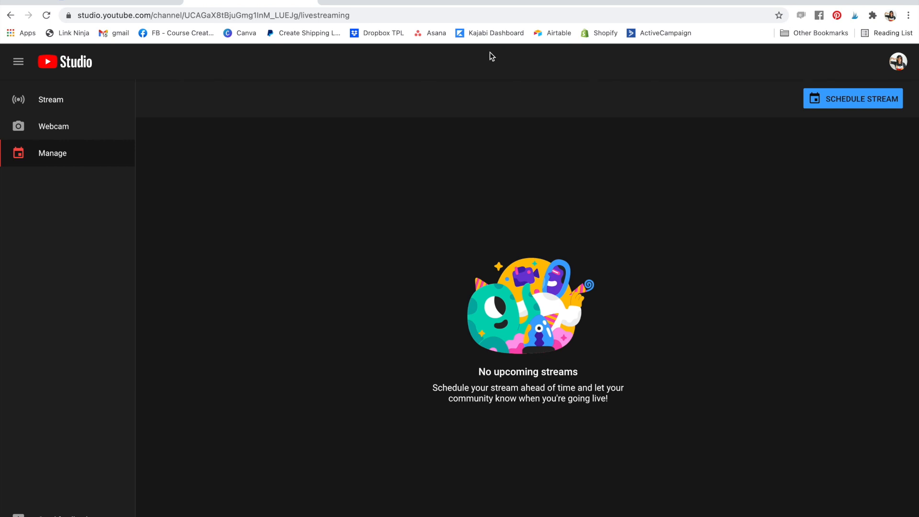
mouse_move(908, 103)
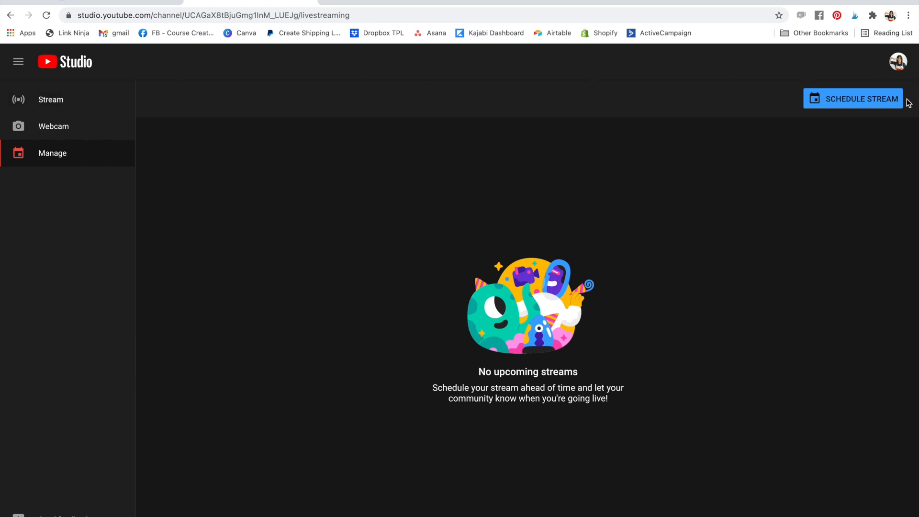
- Start scheduling a stream, bringing up the reuse-previous-settings prompt
left_click(853, 99)
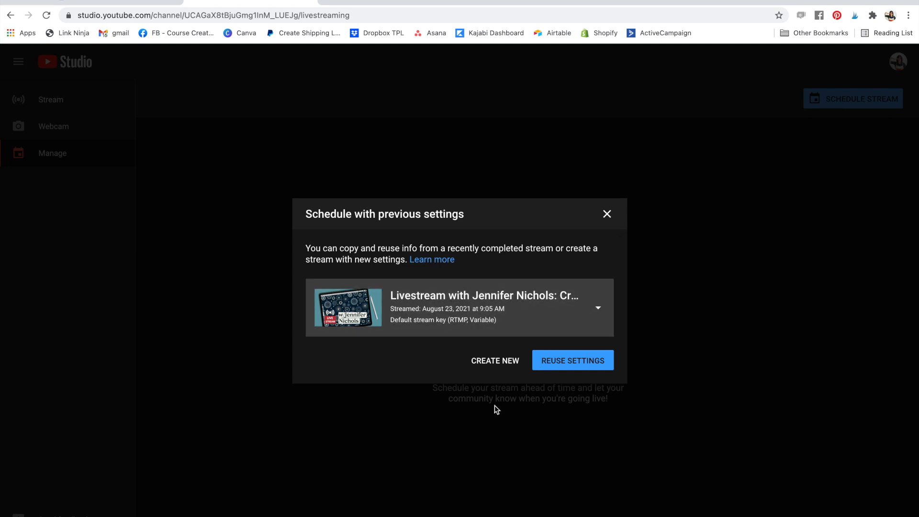
mouse_move(652, 195)
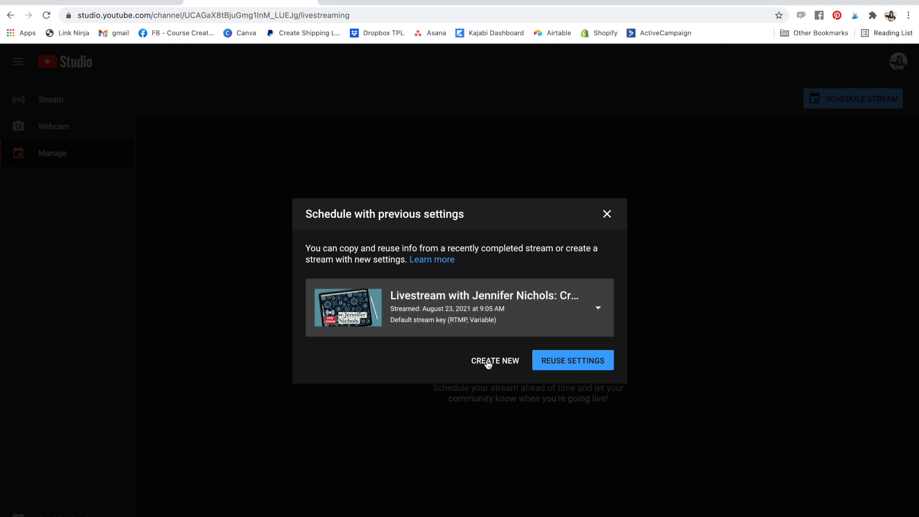
- Create a new stream titled 'Livestream Watercolor Succulents w/Theresa Haddow'
left_click(494, 361)
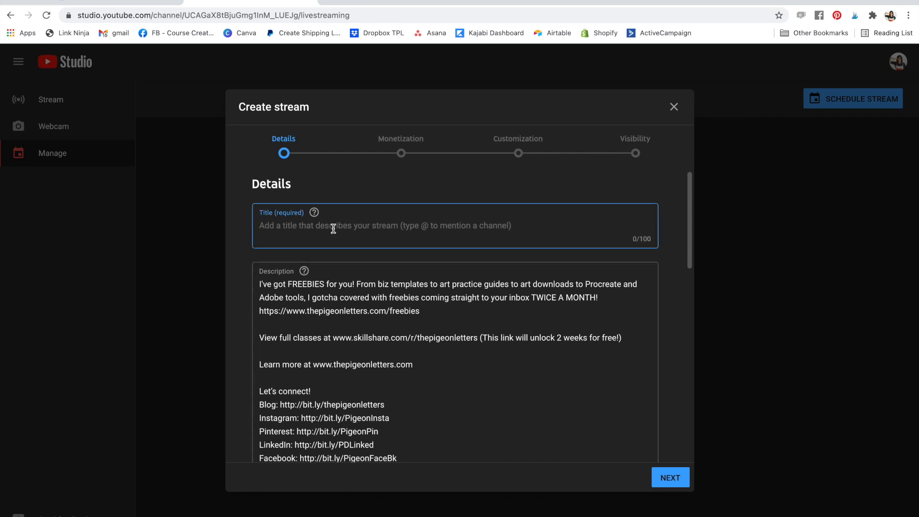
type("Livestream")
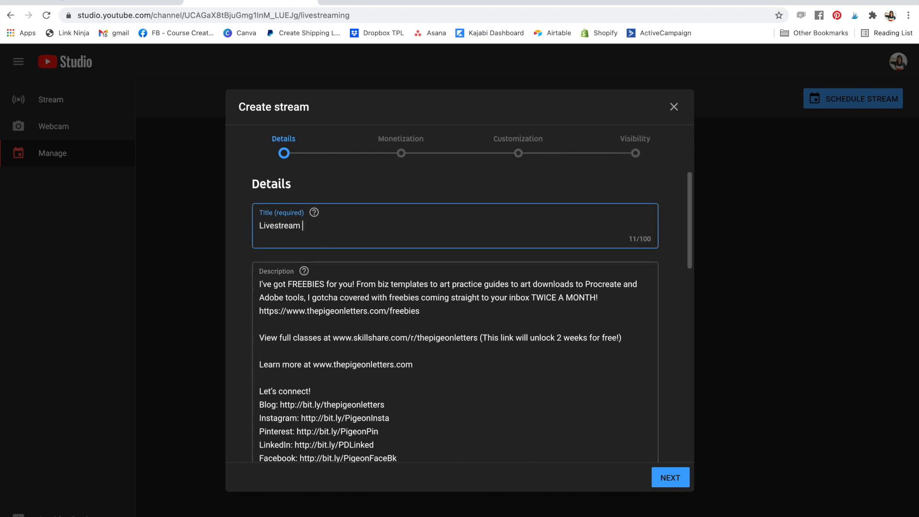
type("Watercolor Succulents w/Theresa")
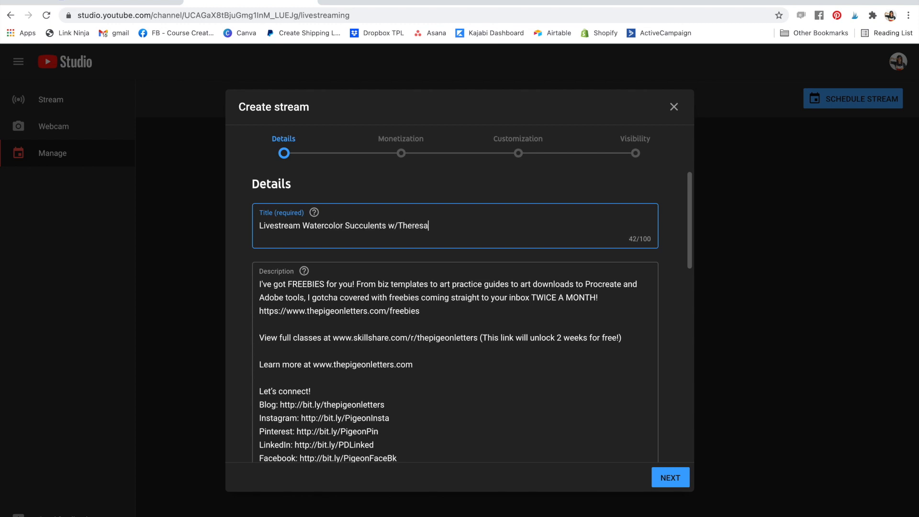
type("Haddow")
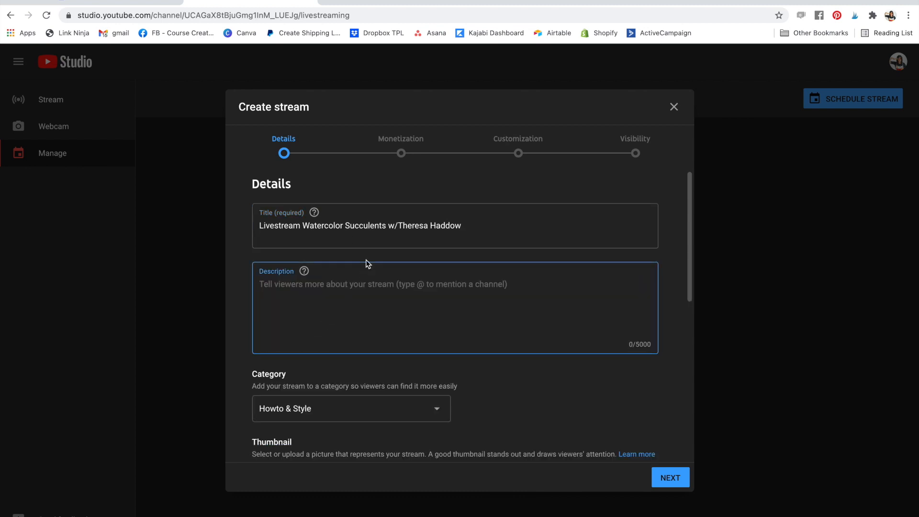
type("Find Theresa @t")
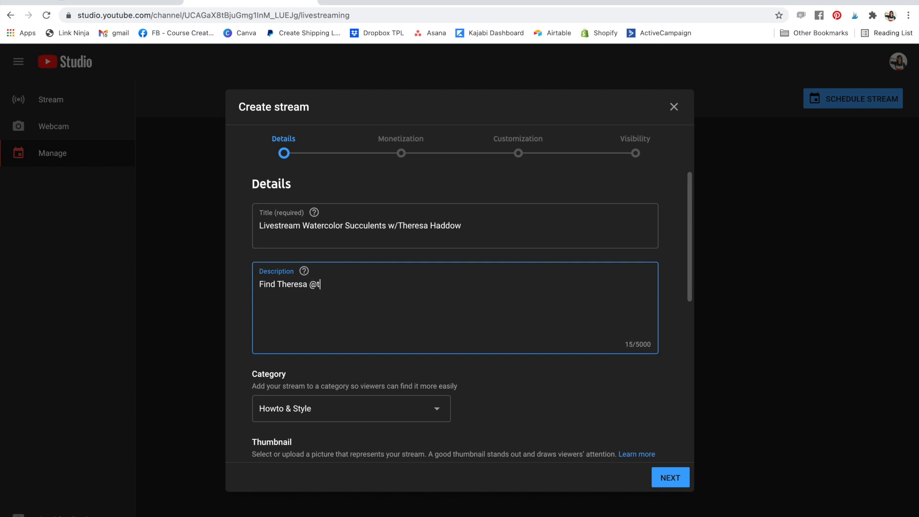
type("heresadh")
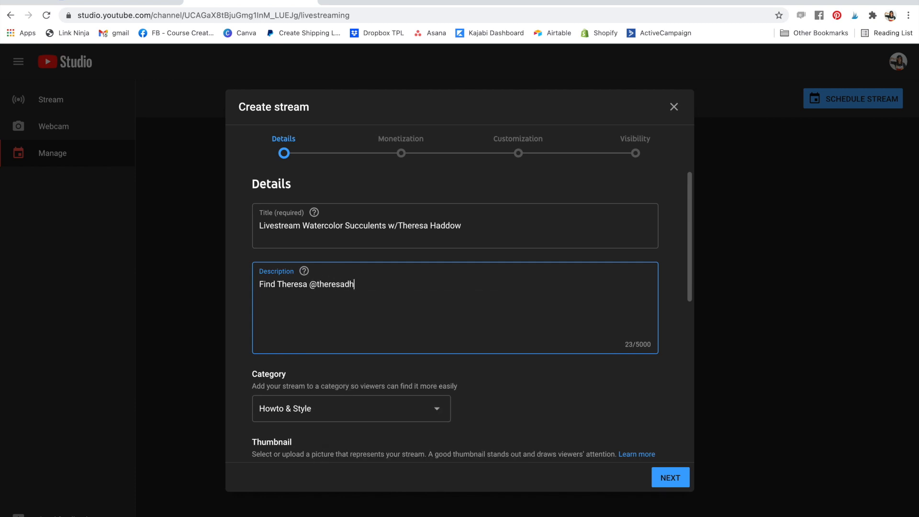
type("addow")
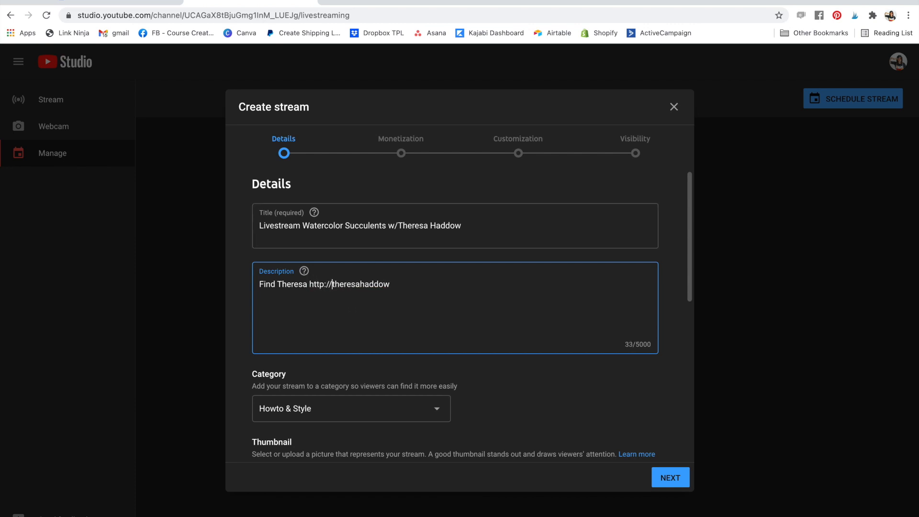
type("instagram.com")
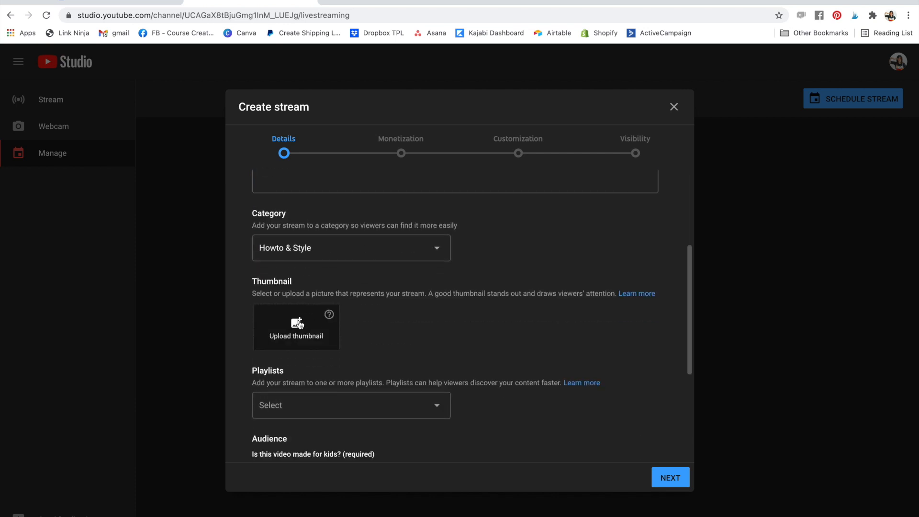
- Upload the succulent painting thumbnail and add the stream to the Tutorials and Watercolor playlists
left_click(296, 327)
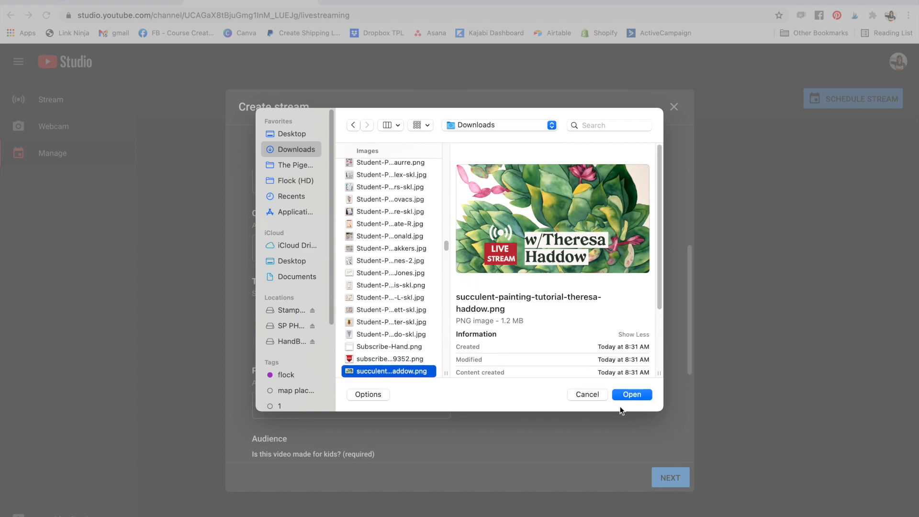
left_click(632, 394)
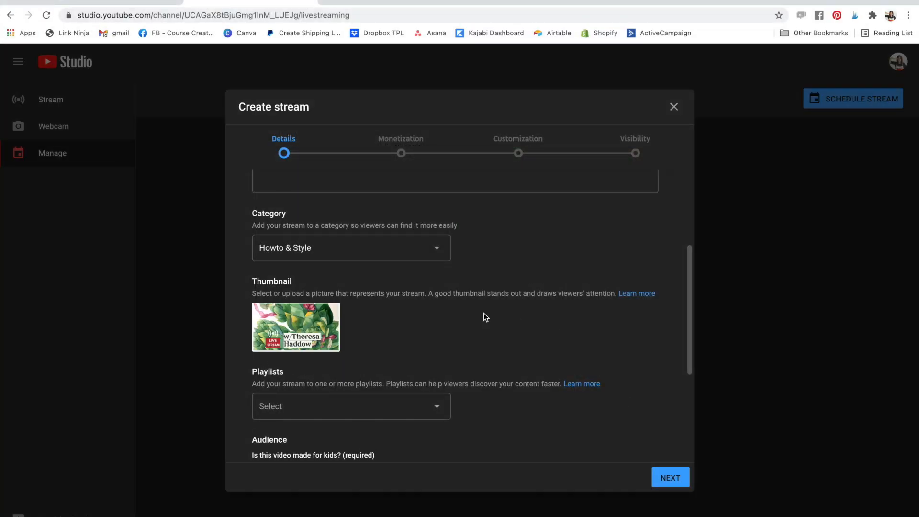
scroll("down", 3)
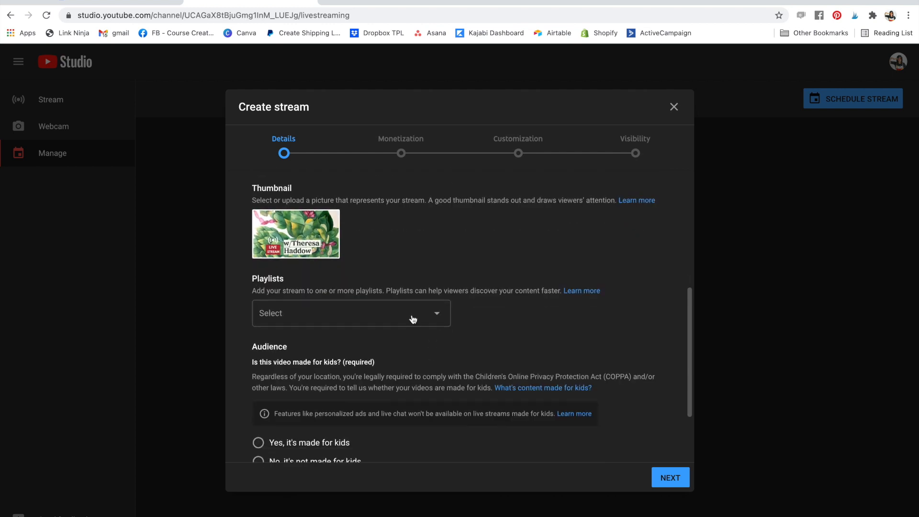
left_click(351, 312)
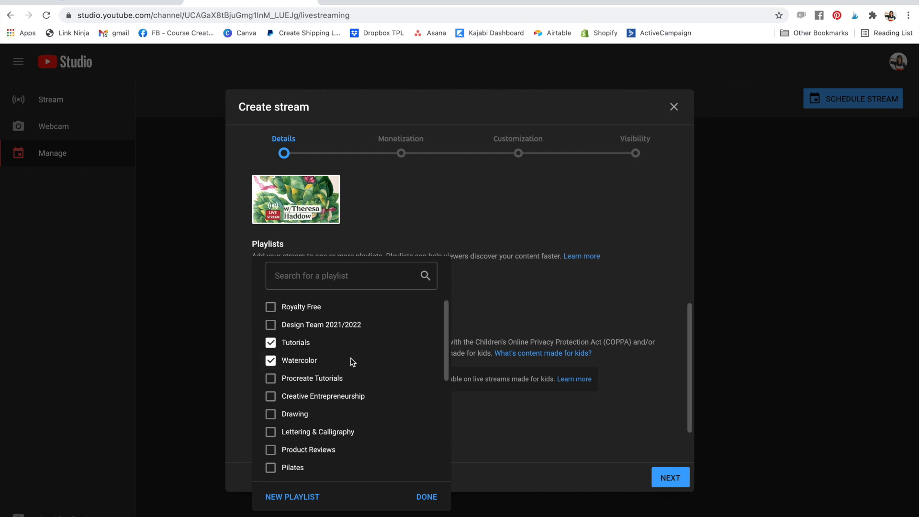
left_click(428, 497)
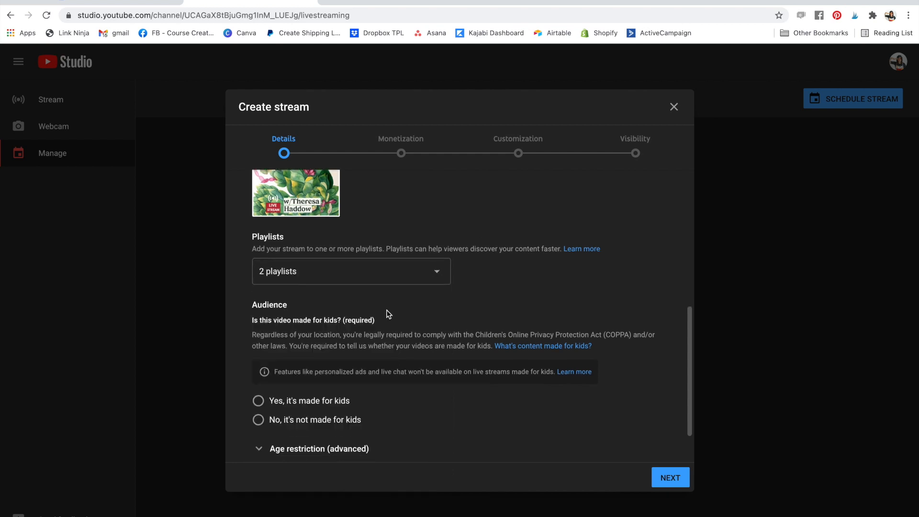
- Mark the stream as not made for kids and expand the age restriction options
scroll("down", 3)
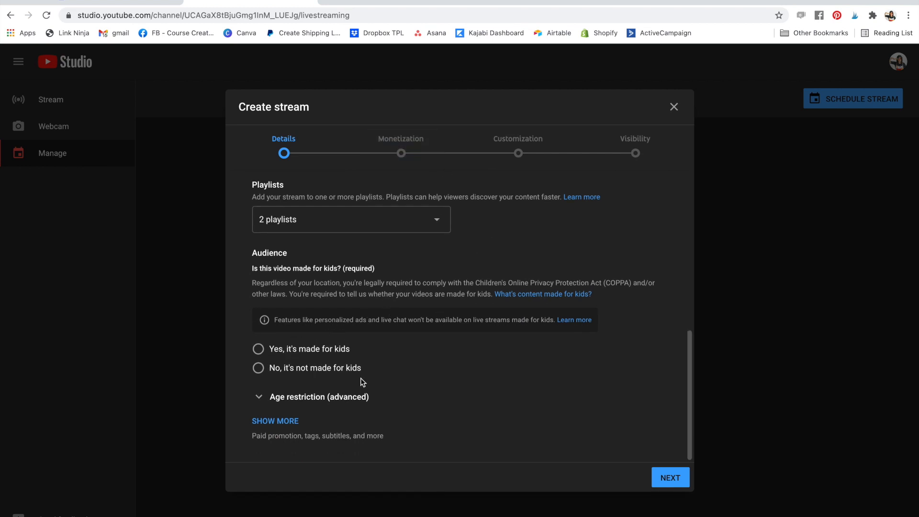
left_click(257, 368)
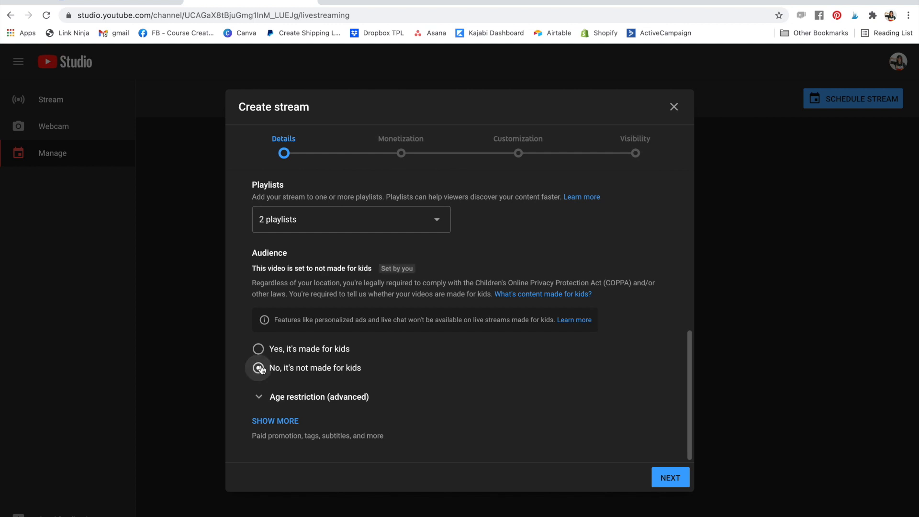
left_click(258, 368)
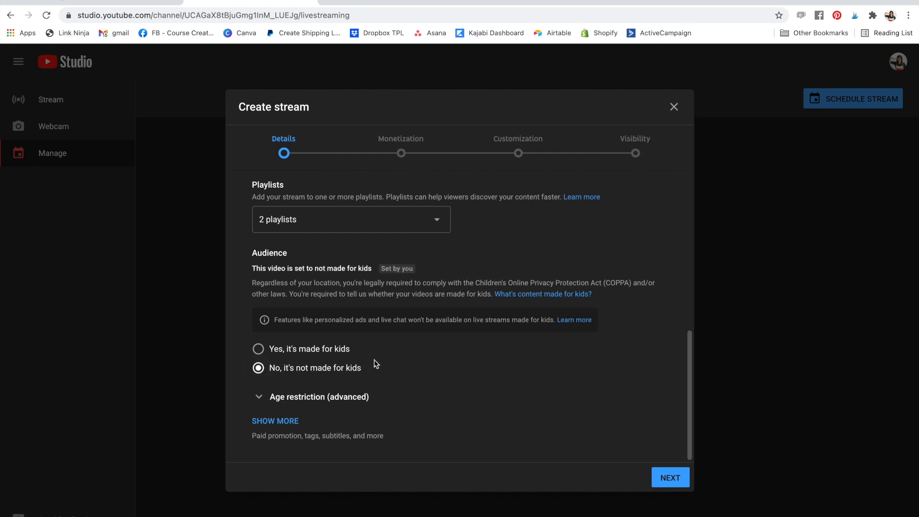
mouse_move(391, 386)
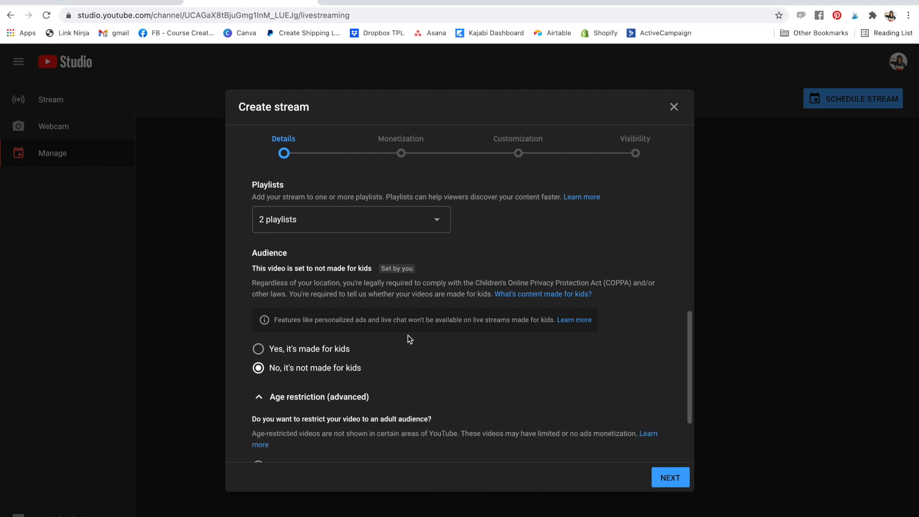
scroll("down", 3)
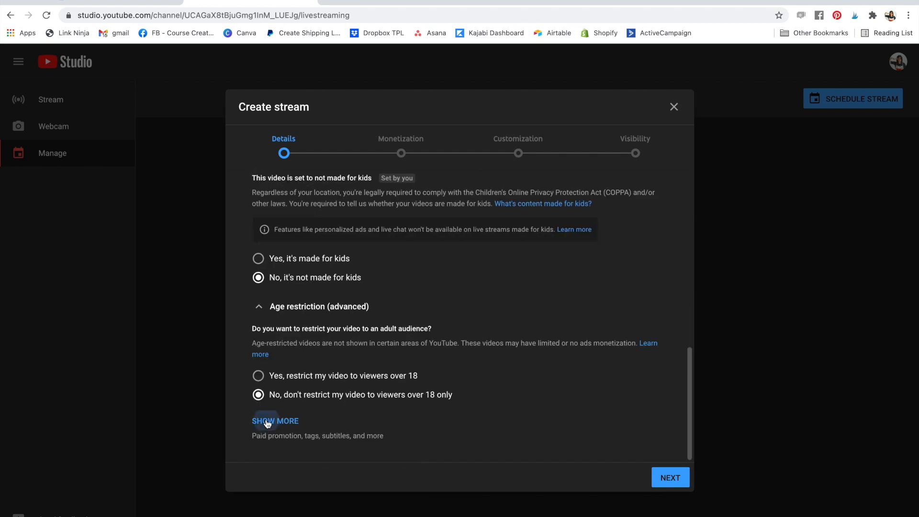
- Add watercolor tutorials, painting succulents and painting tutorials tags, leaving other details at defaults
left_click(274, 421)
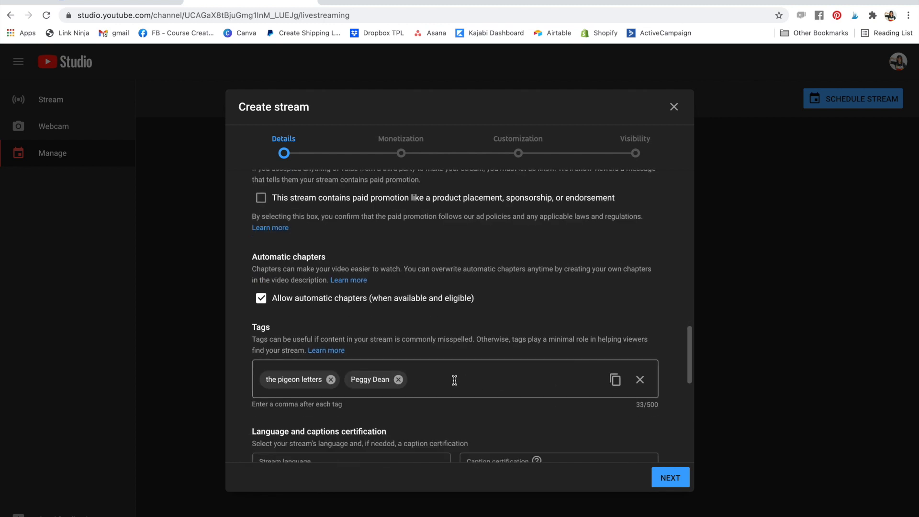
left_click(454, 380)
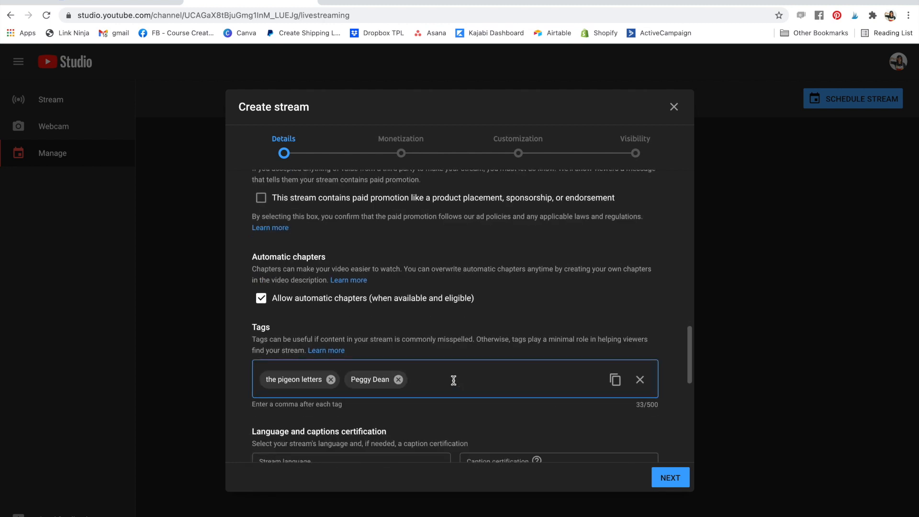
type("watercolor tutorial, watercolor")
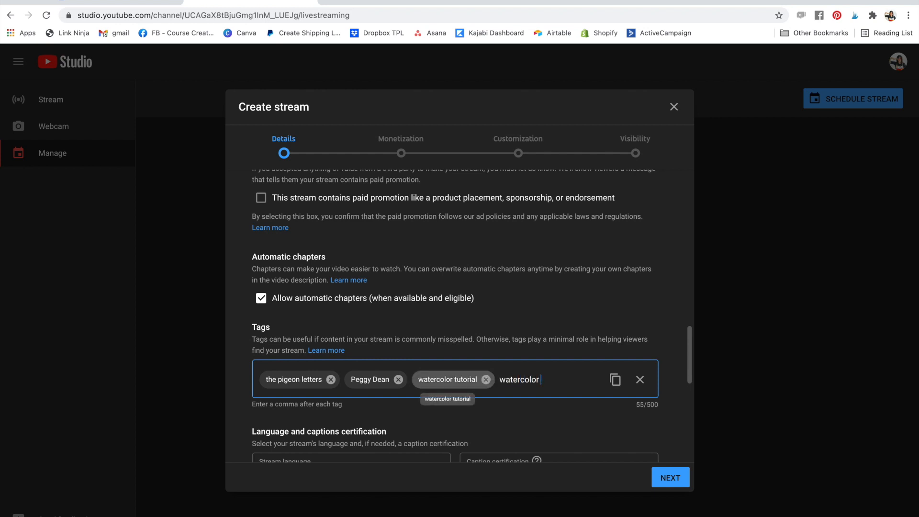
type("succue")
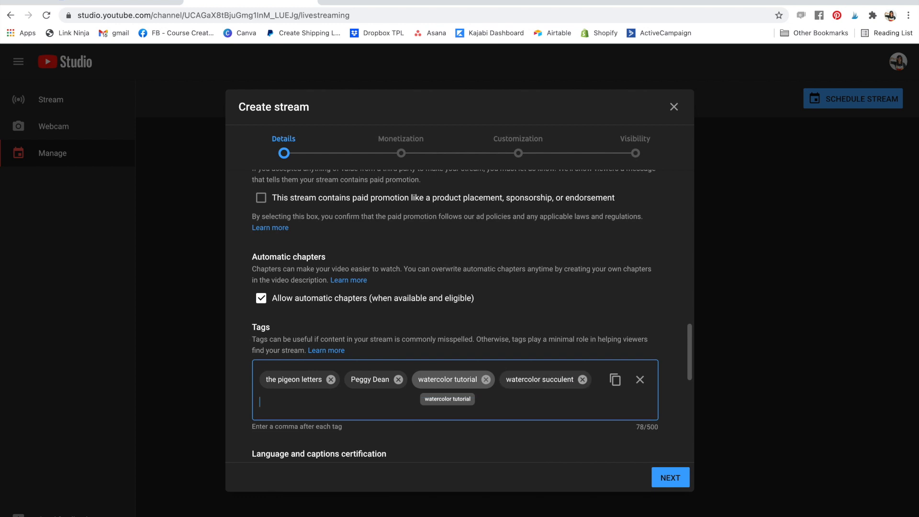
type("painting succulents")
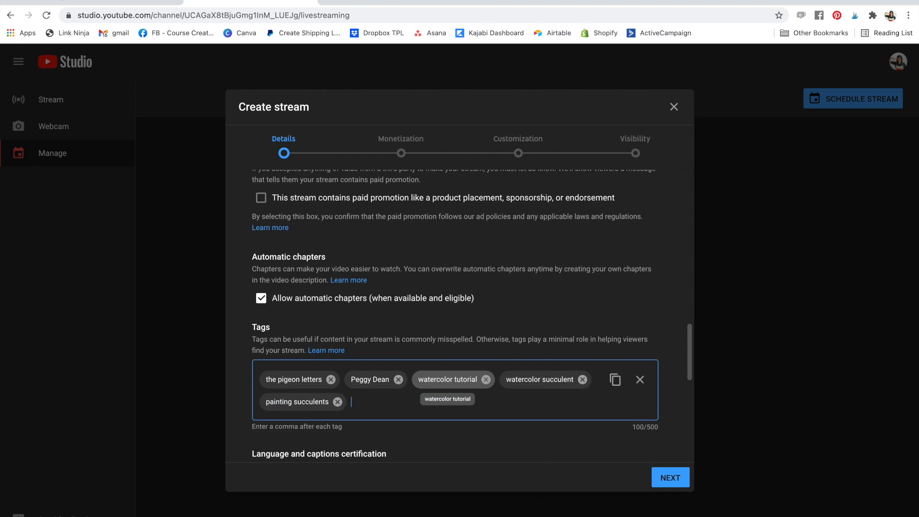
type("paint")
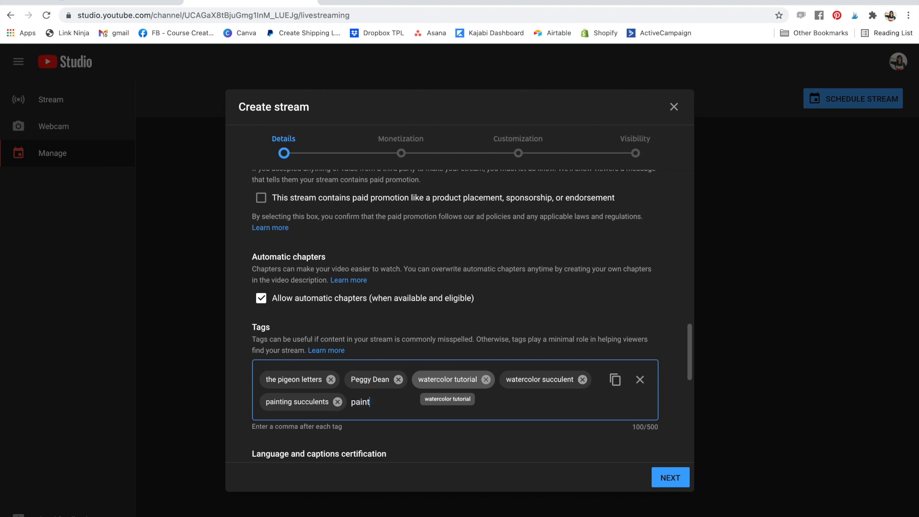
type("ing")
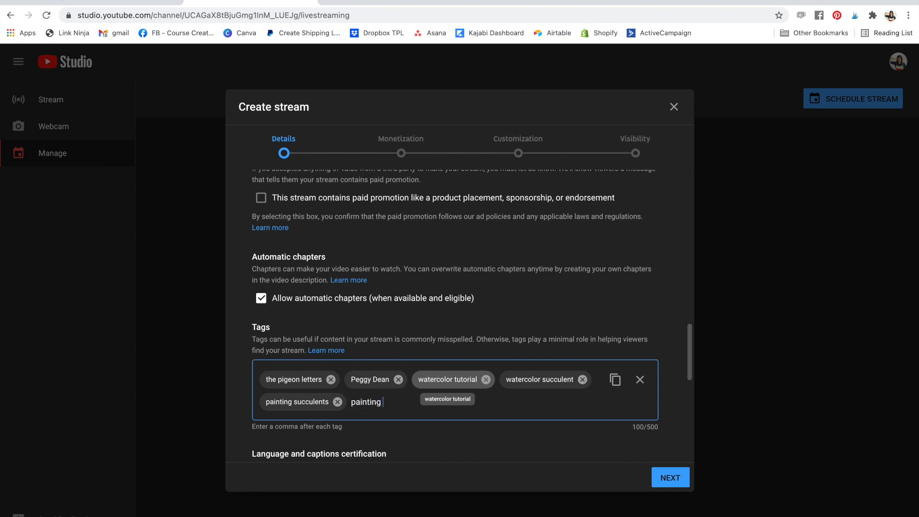
type("tutorials")
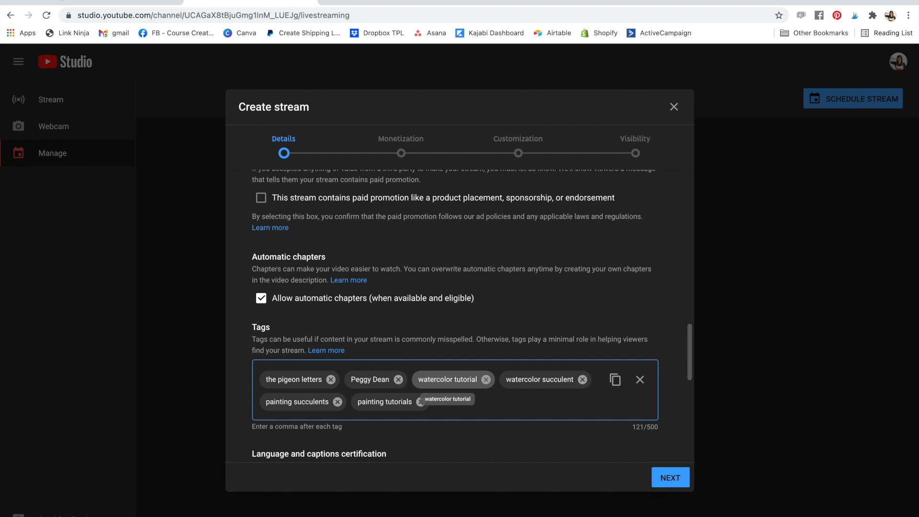
mouse_move(450, 373)
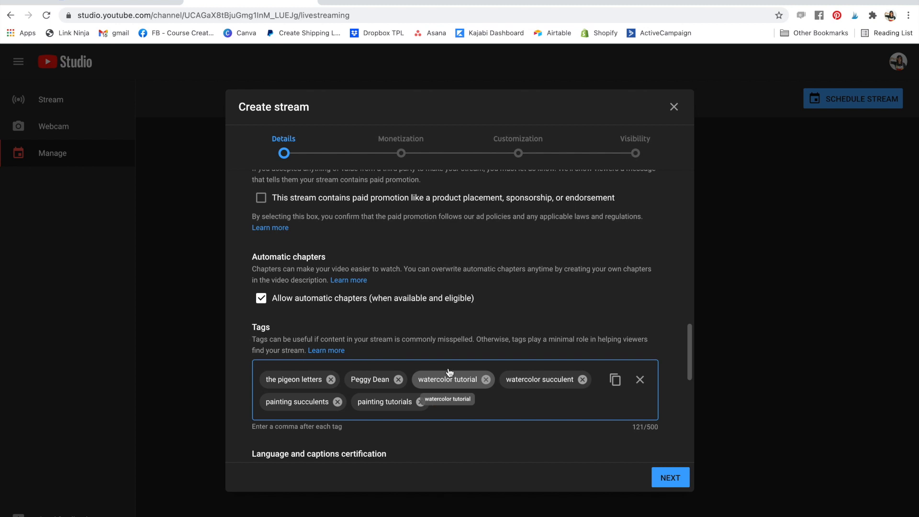
scroll("down", 3)
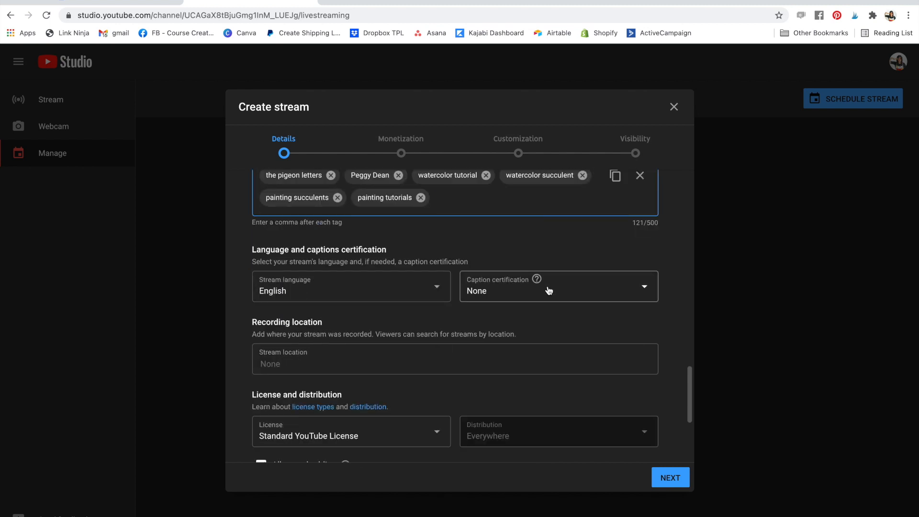
scroll("down", 3)
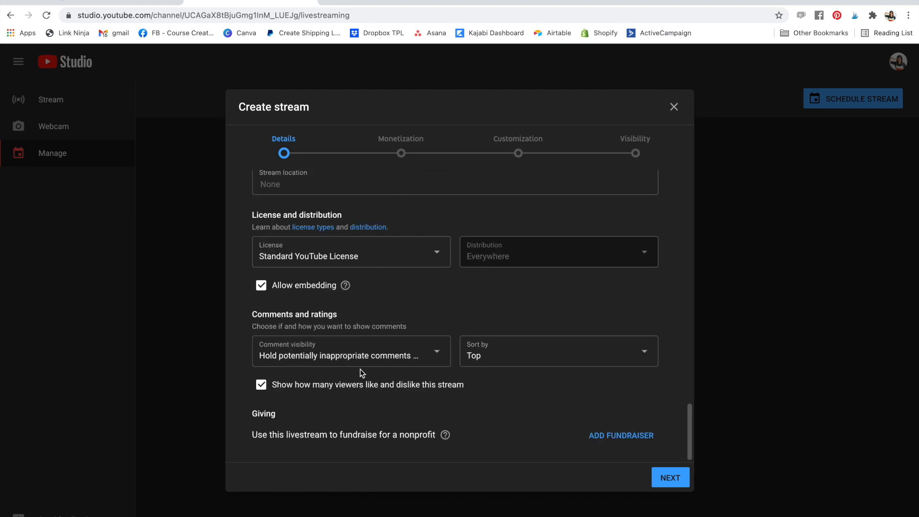
mouse_move(694, 479)
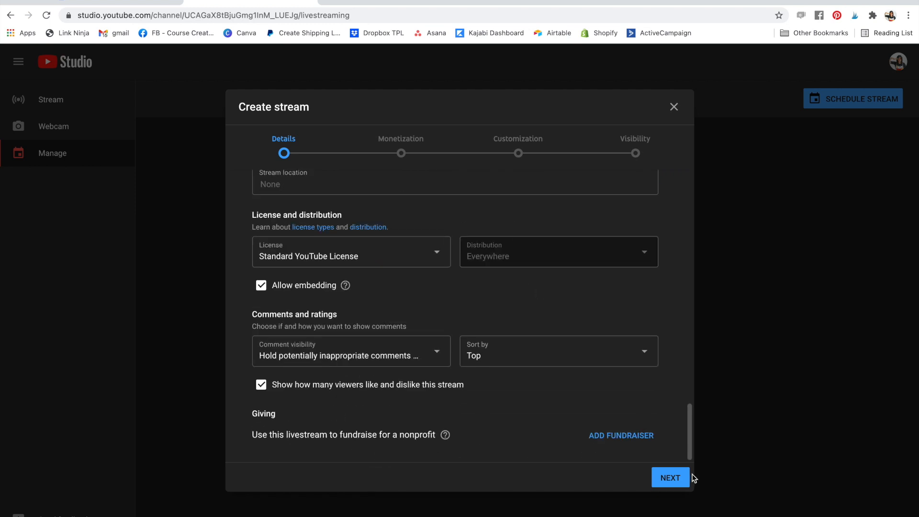
- Accept Monetization defaults, enable live chat replay on Customization, and advance to Visibility
left_click(671, 477)
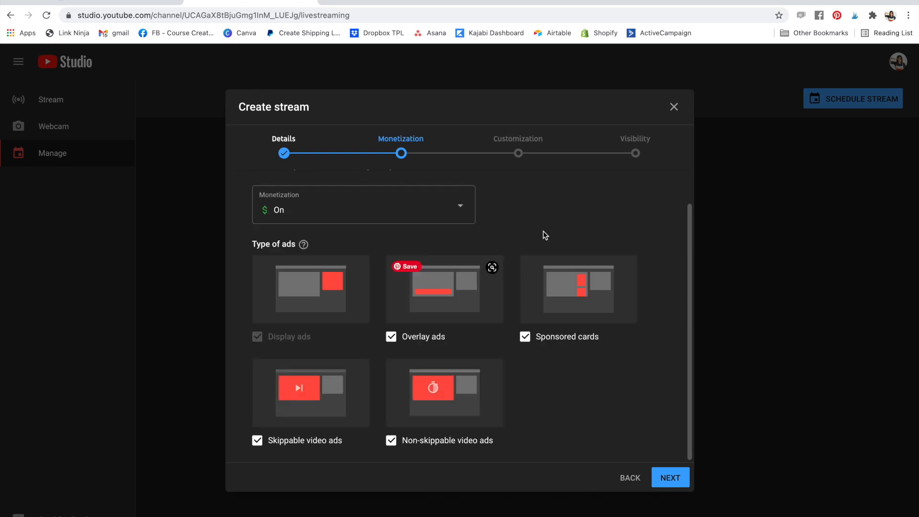
left_click(671, 477)
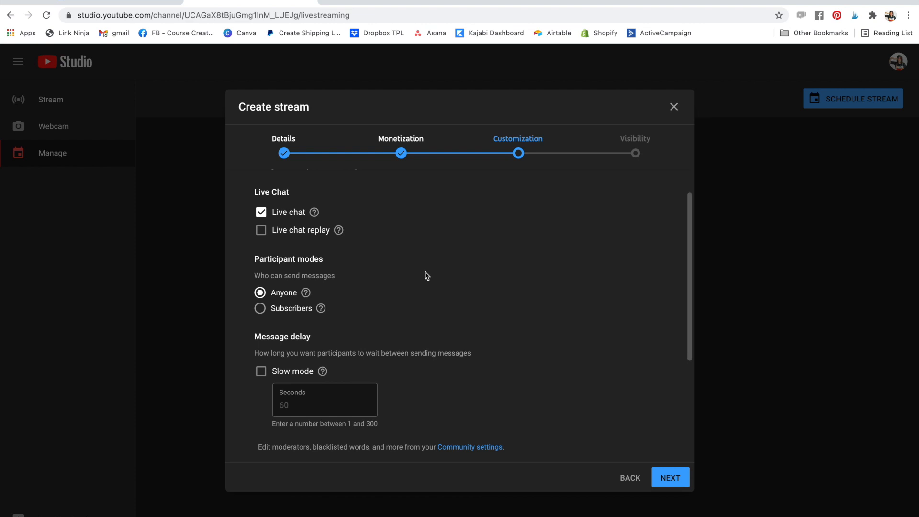
mouse_move(574, 281)
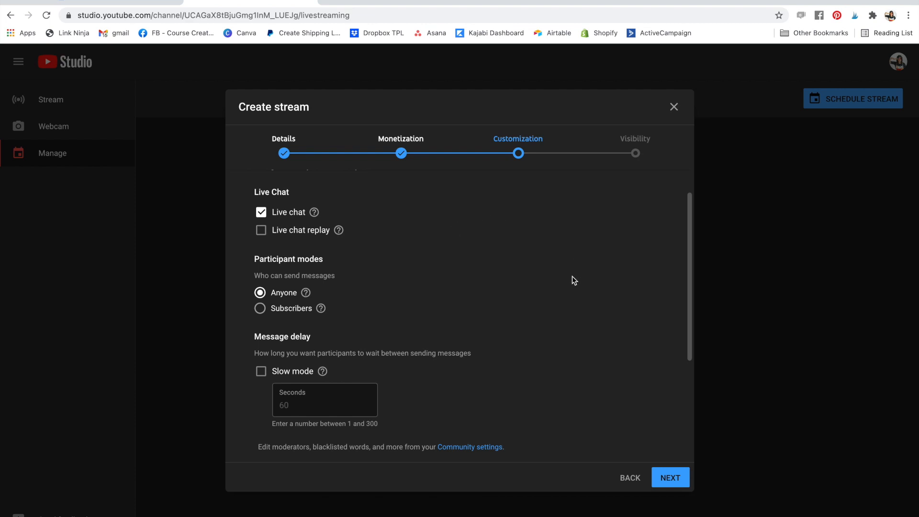
mouse_move(286, 239)
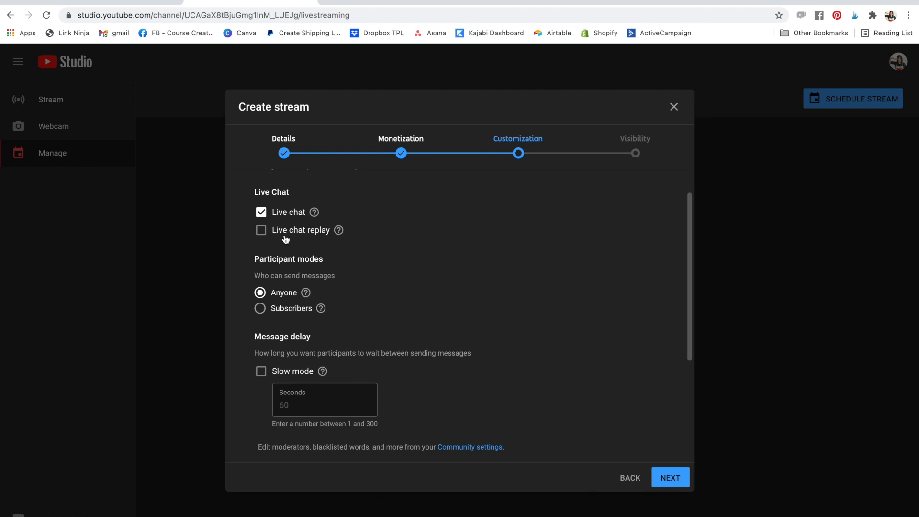
left_click(261, 230)
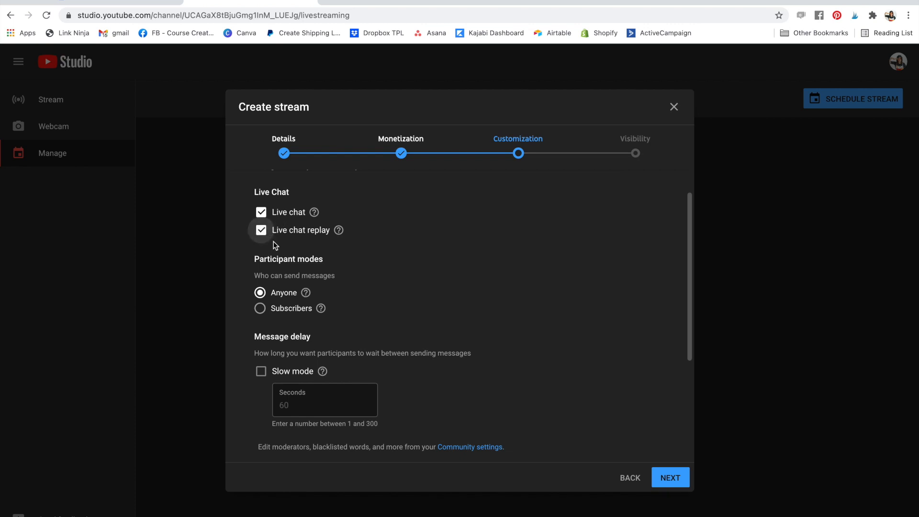
scroll("down", 3)
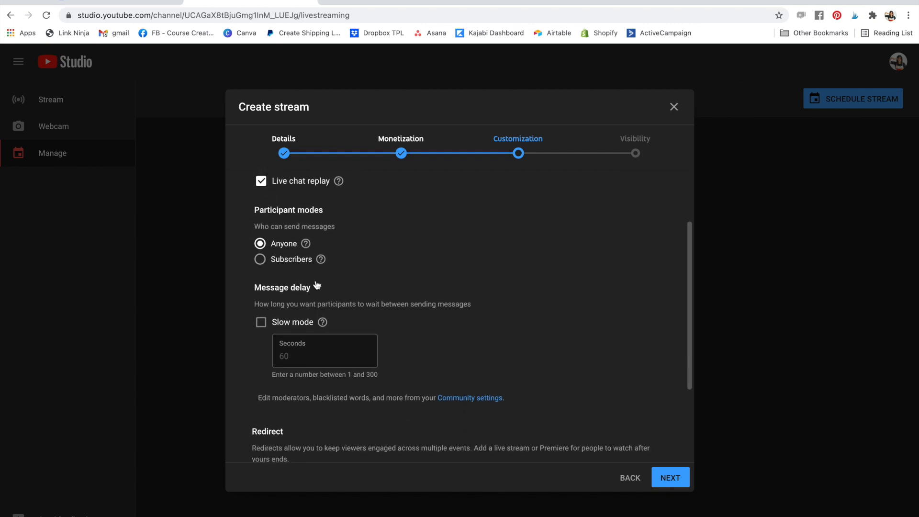
scroll("down", 3)
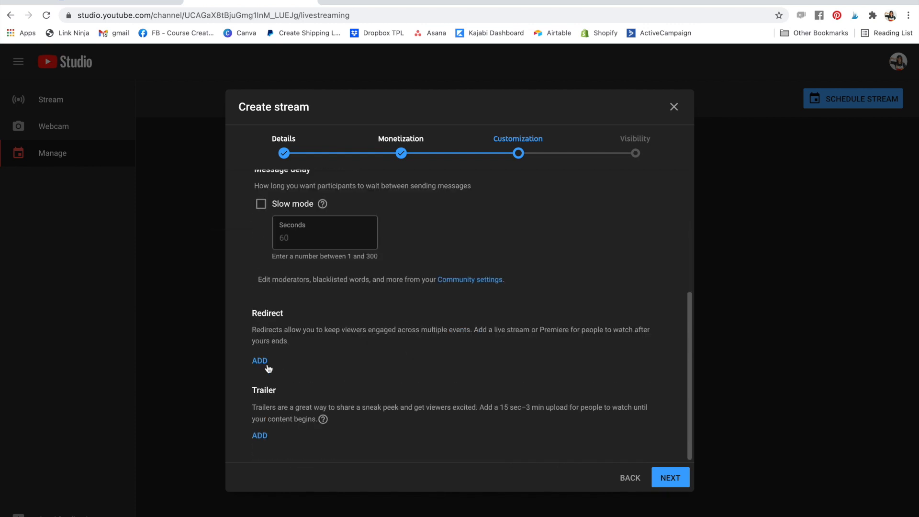
left_click(670, 477)
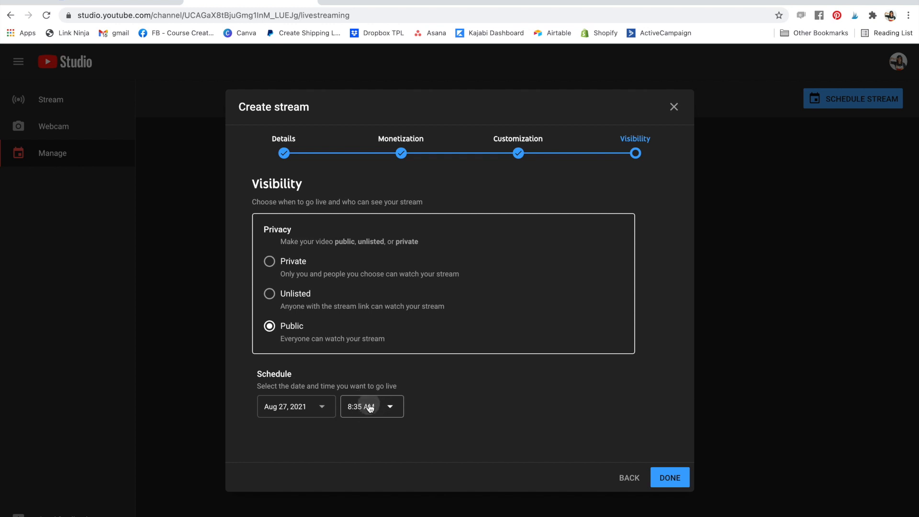
- Set the start time to 9:00 AM on Aug 27, 2021 and submit the public stream
left_click(372, 406)
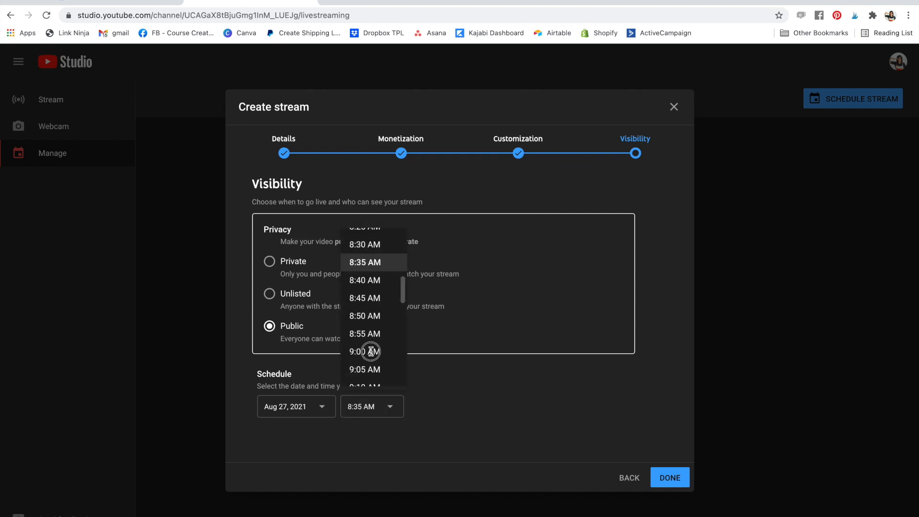
left_click(367, 352)
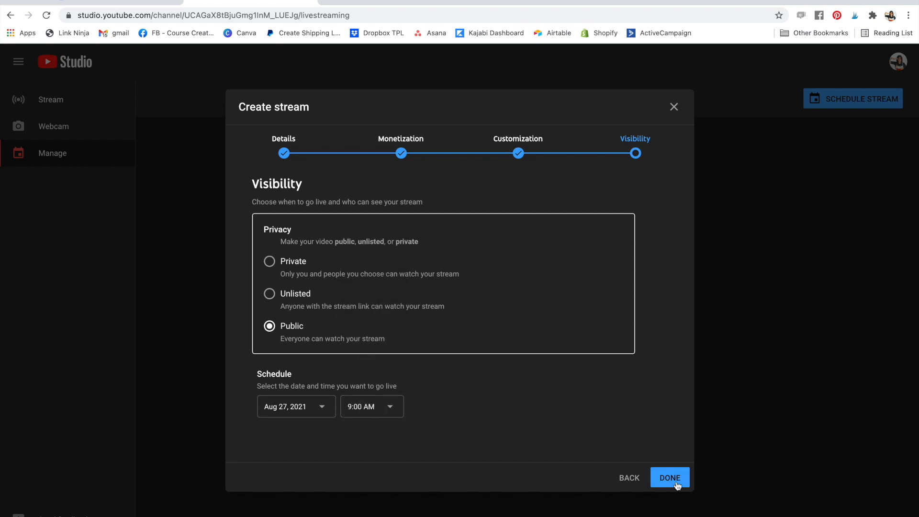
left_click(669, 477)
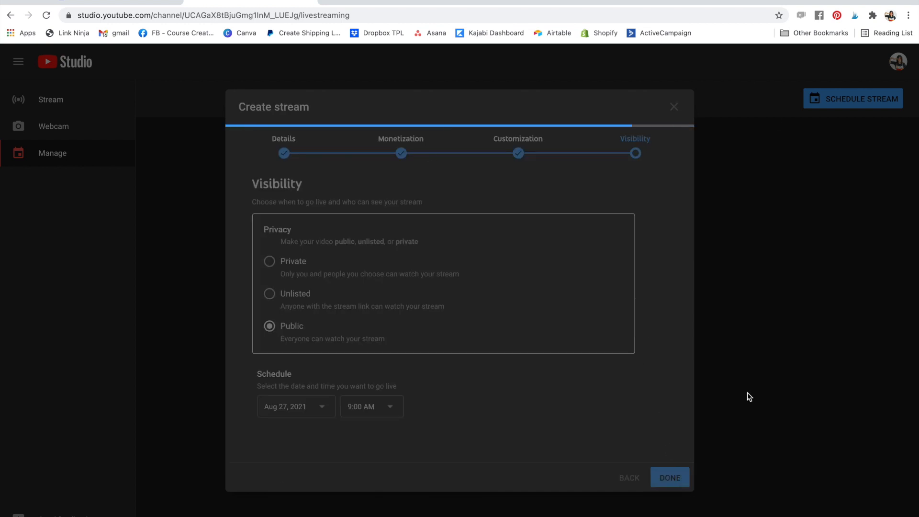
- Copy the scheduled 9:00 AM stream's URL from the YouTube Studio control room
left_click(670, 477)
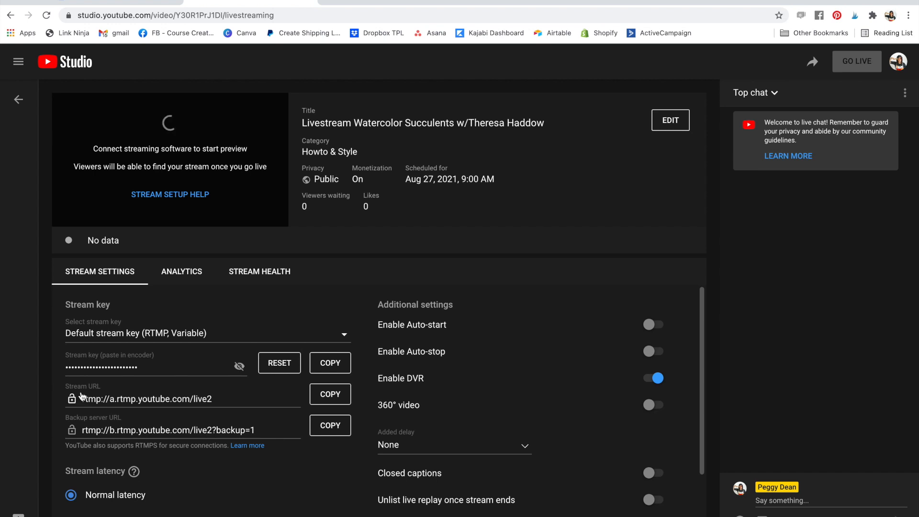
mouse_move(798, 50)
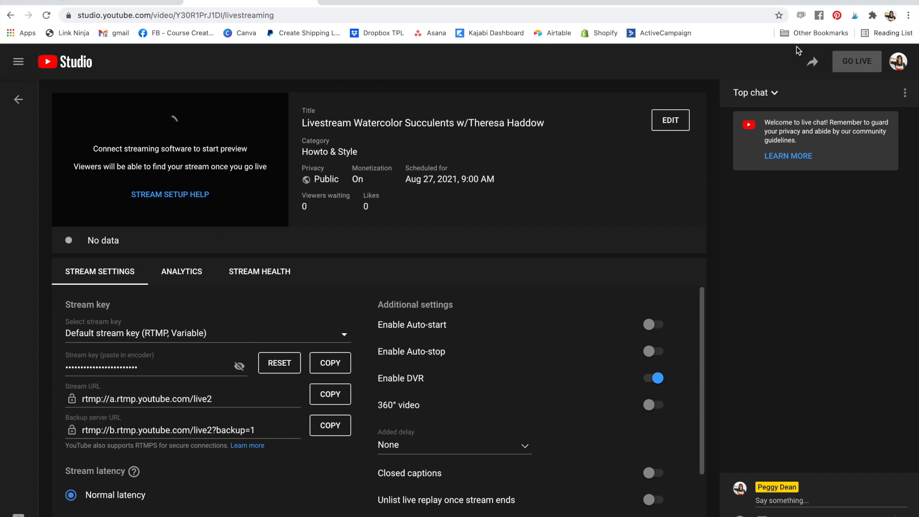
mouse_move(262, 396)
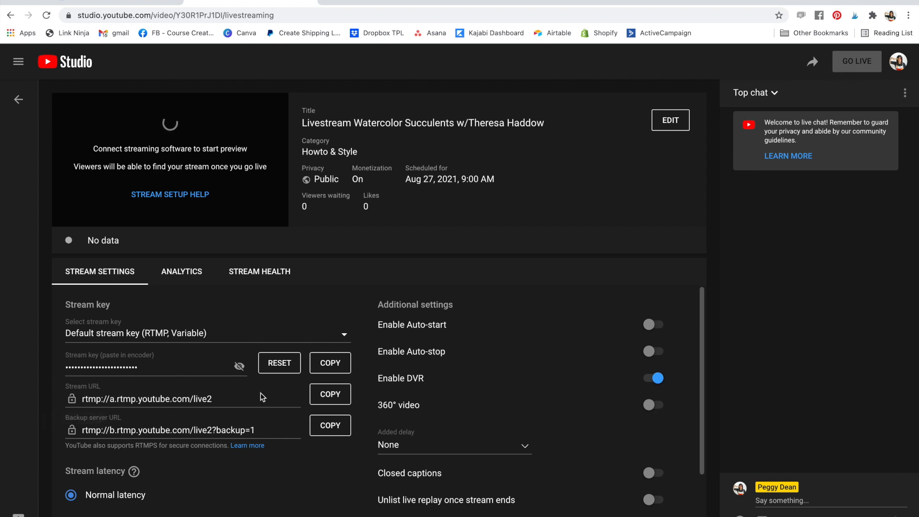
left_click(330, 393)
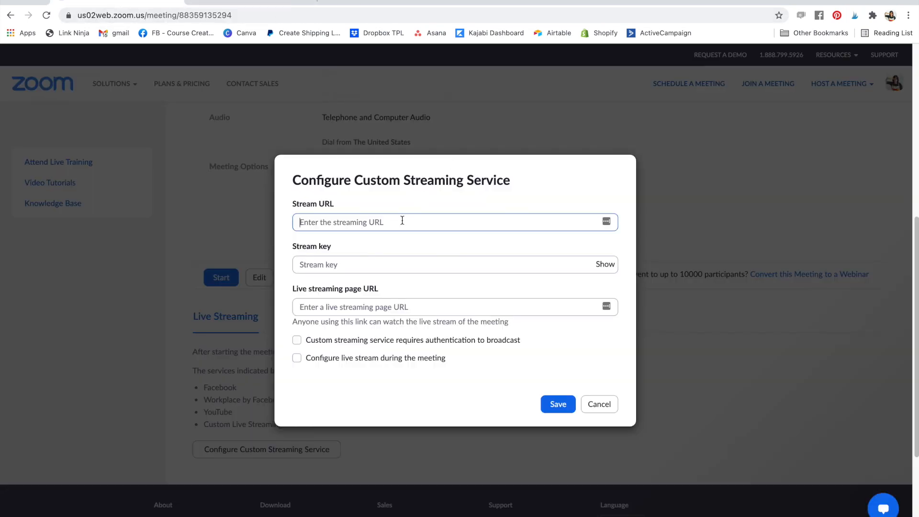
- Enter rtmp://a.rtmp.youtube.com/live2 as Zoom's Stream URL, then copy the YouTube stream key
type("rtmp://a.rtmp.youtube.com/live2")
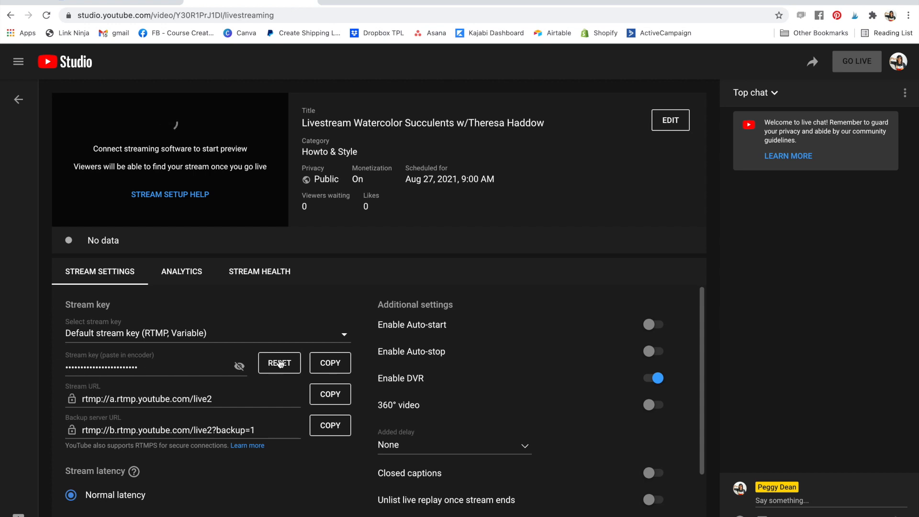
left_click(329, 362)
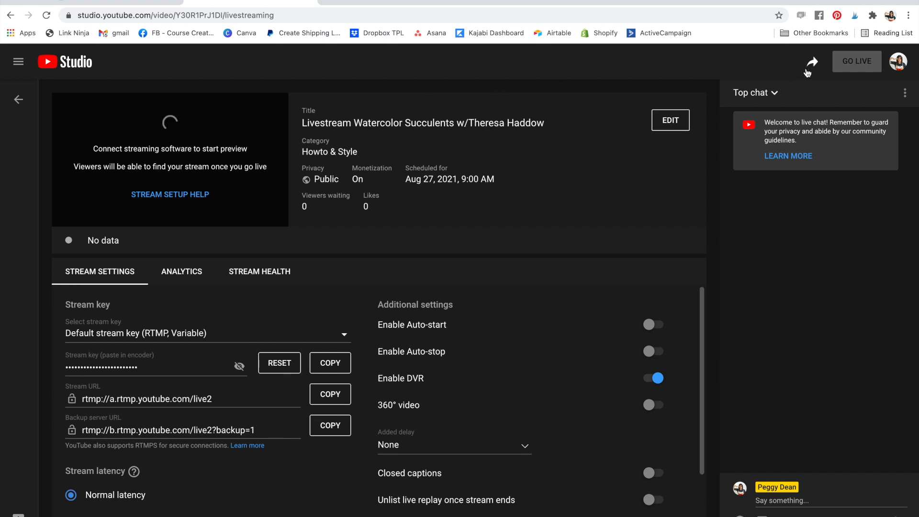
left_click(811, 62)
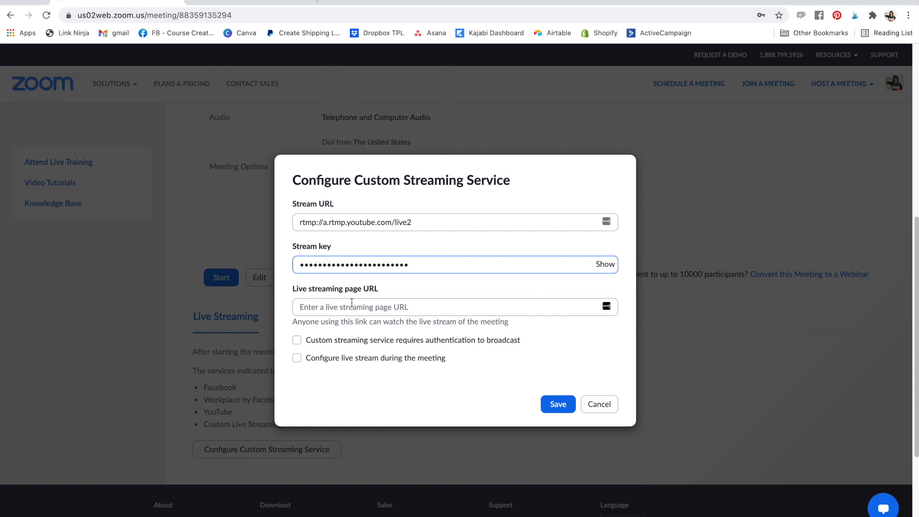
type("https://youtu.be/Y30R1PrJ1DI")
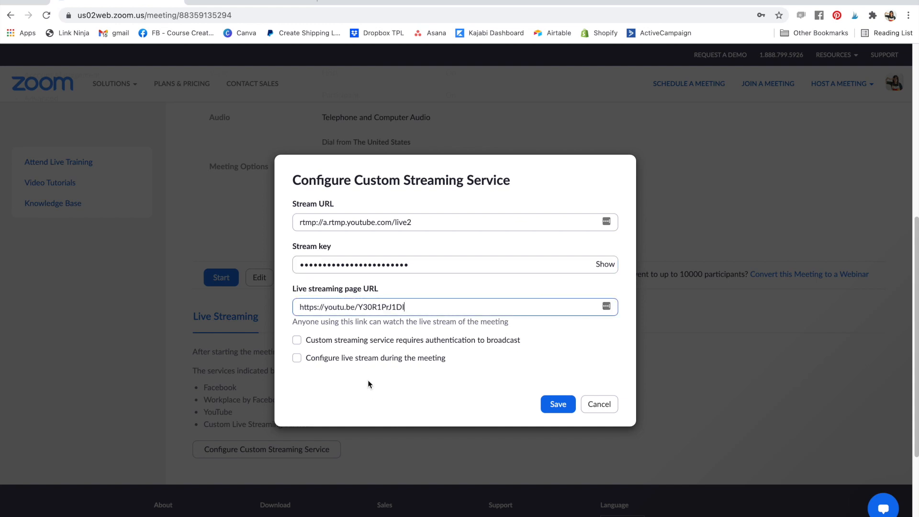
mouse_move(329, 351)
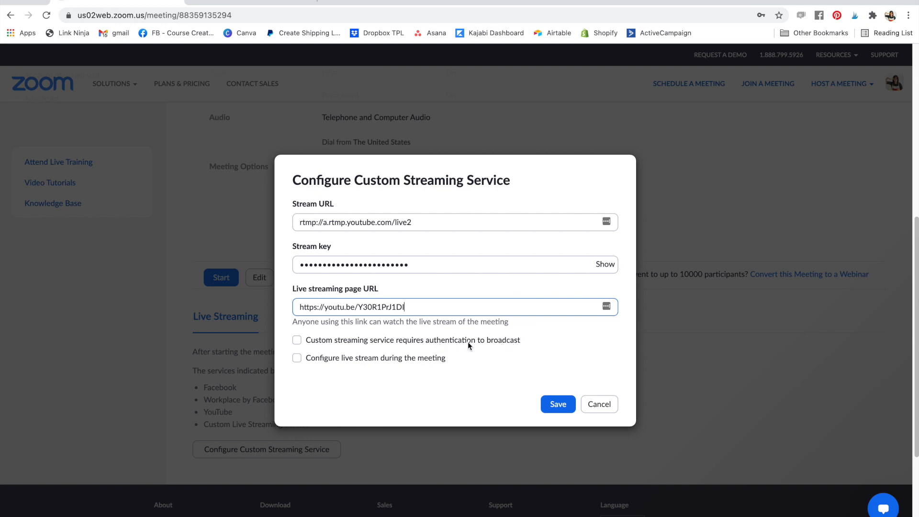
mouse_move(492, 341)
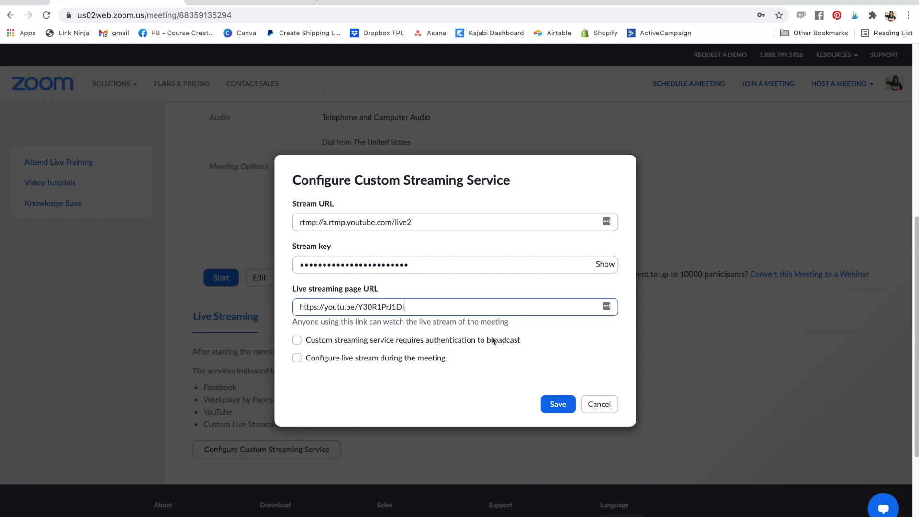
mouse_move(476, 344)
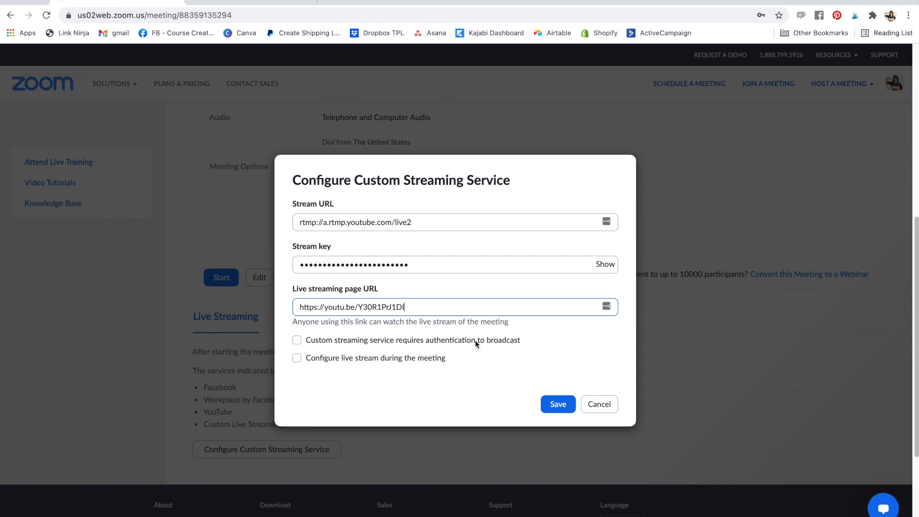
mouse_move(427, 388)
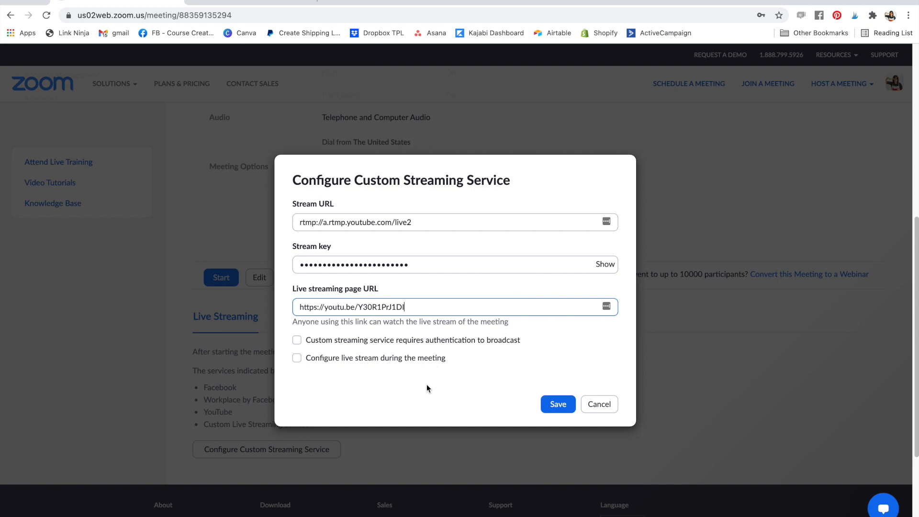
mouse_move(336, 357)
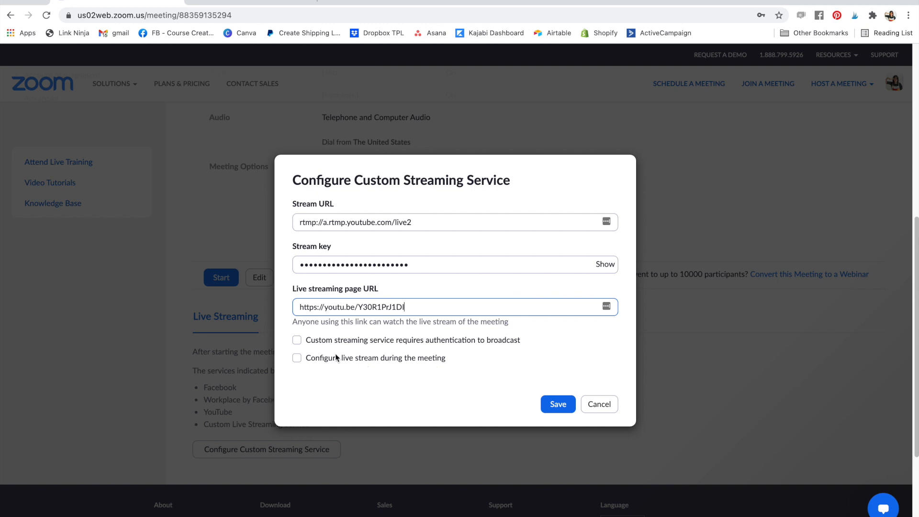
mouse_move(469, 351)
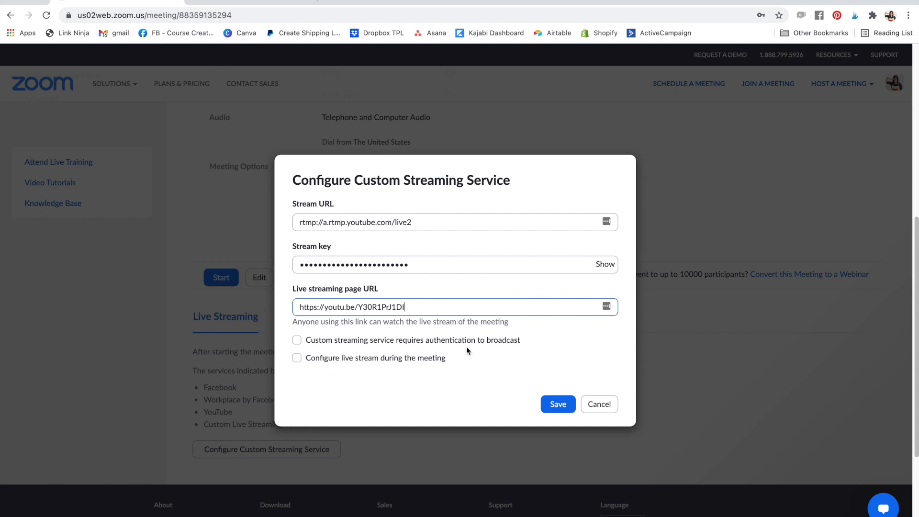
mouse_move(471, 347)
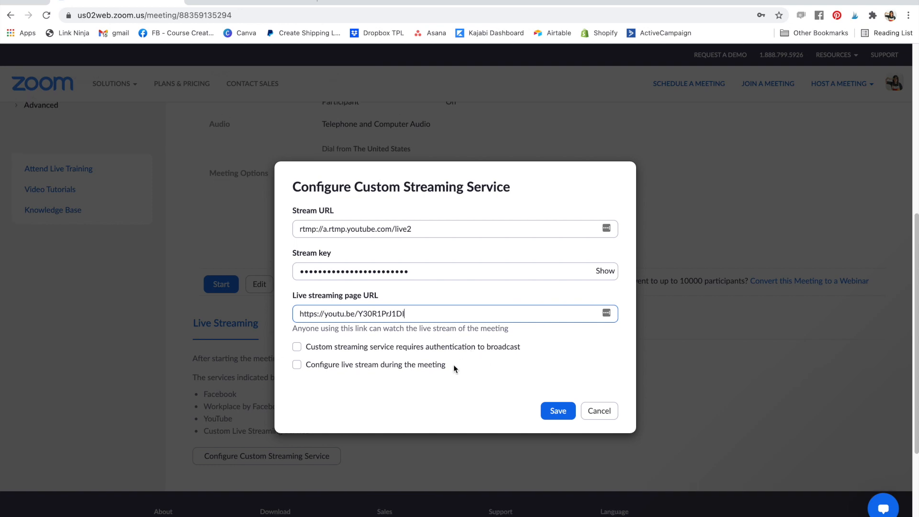
mouse_move(409, 356)
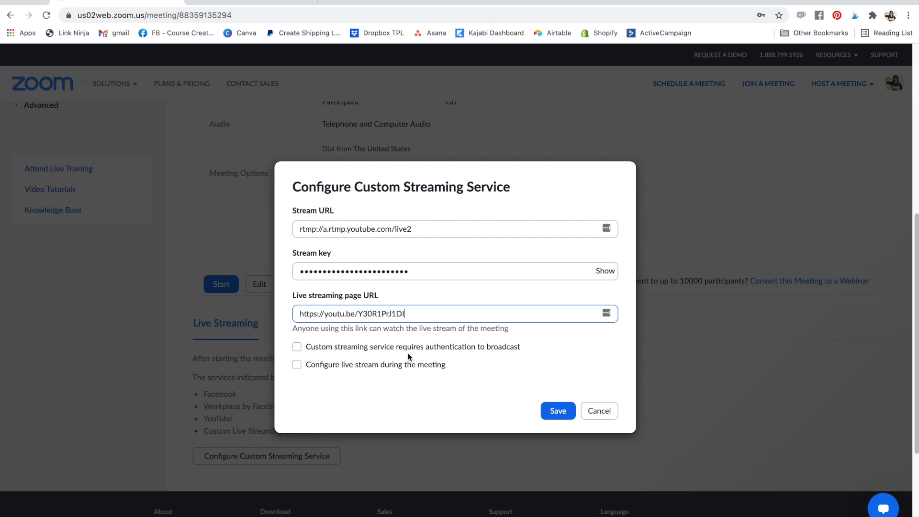
mouse_move(558, 411)
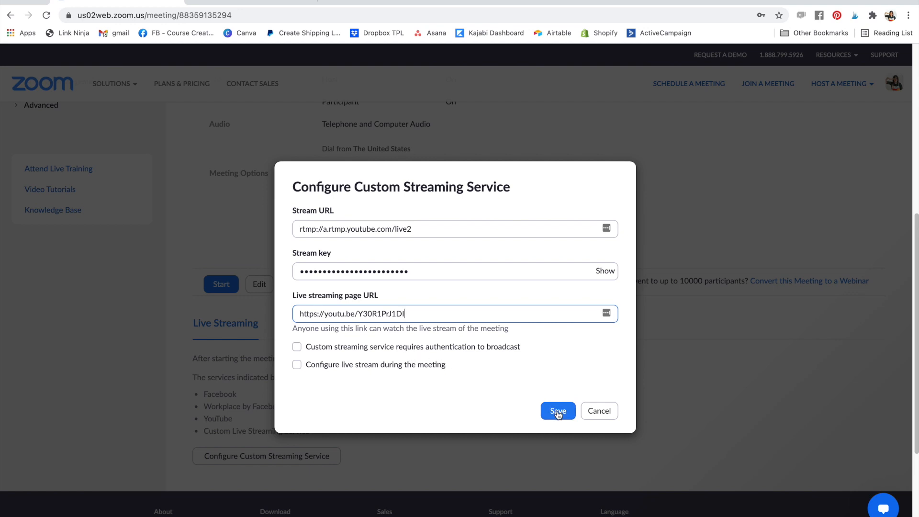
- Save the custom streaming configuration for the meeting in the Zoom web portal
left_click(557, 411)
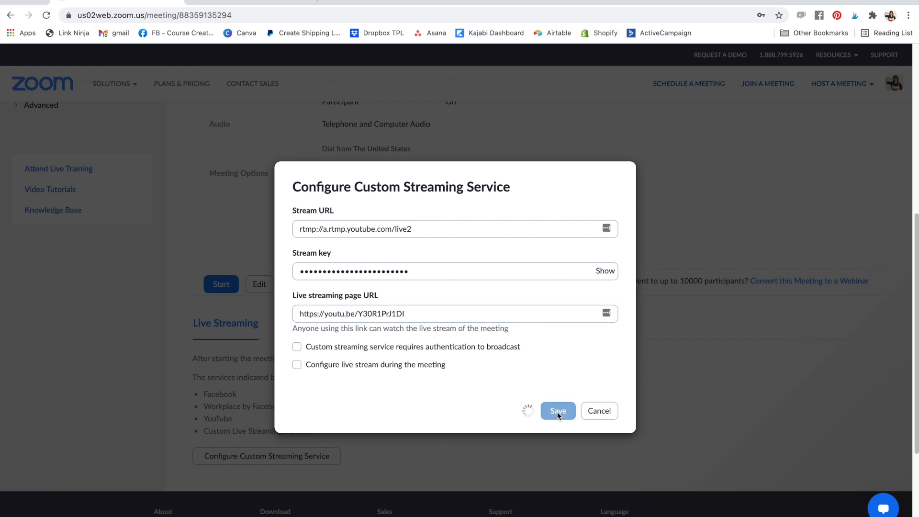
left_click(557, 411)
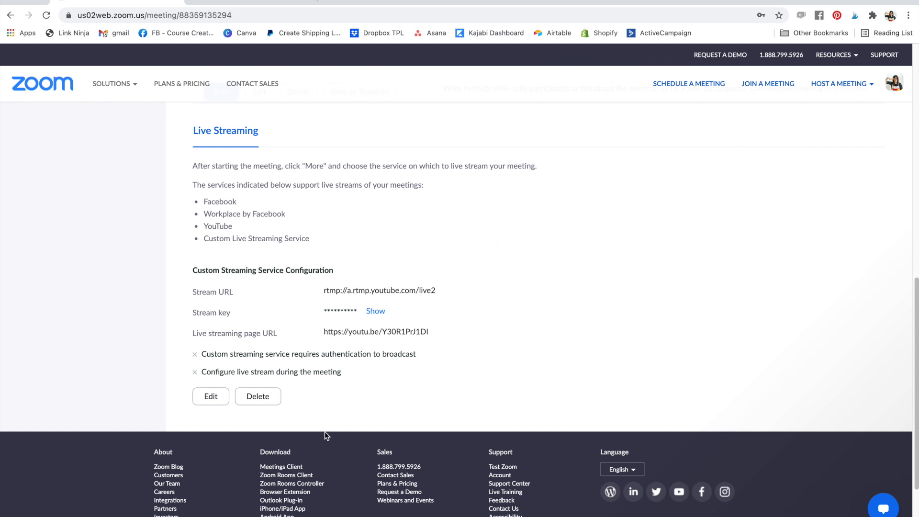
mouse_move(335, 283)
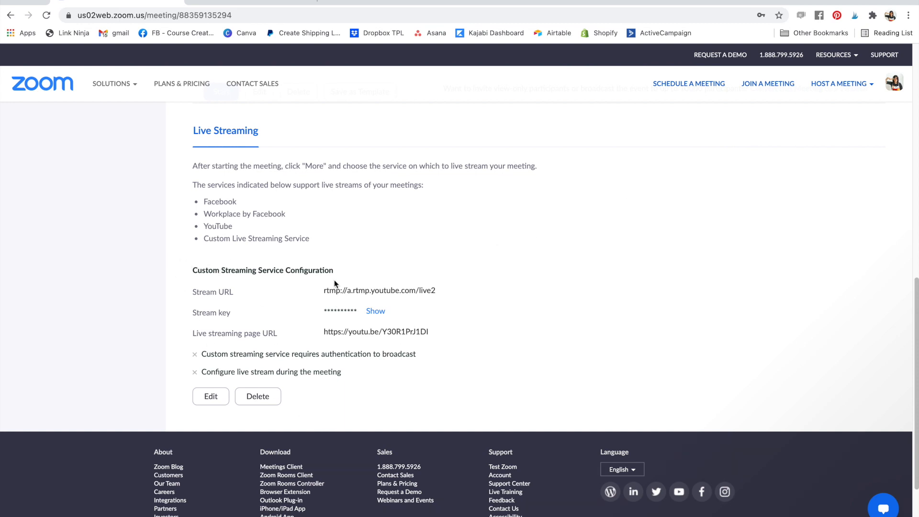
mouse_move(206, 229)
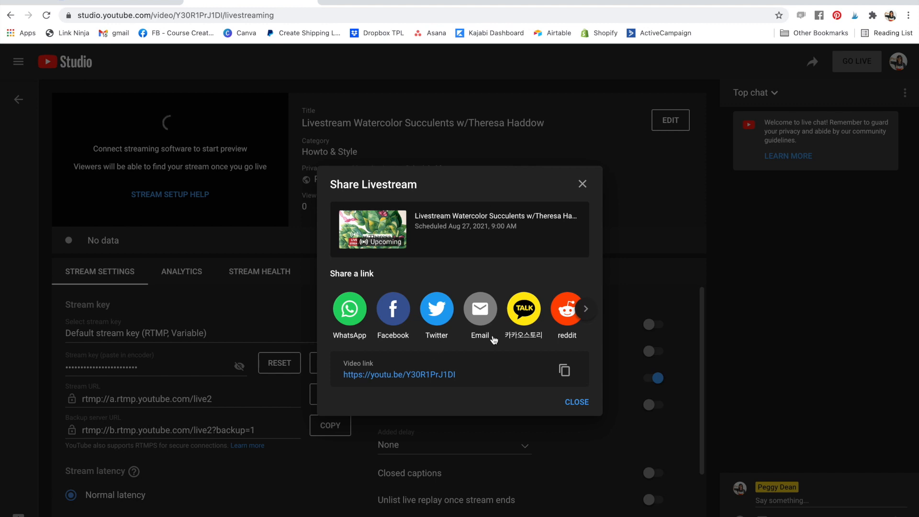
mouse_move(532, 362)
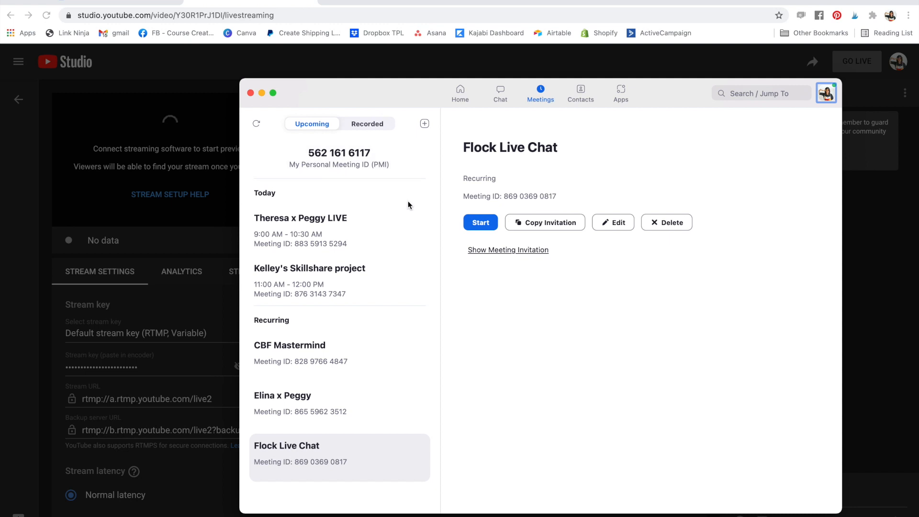
mouse_move(296, 226)
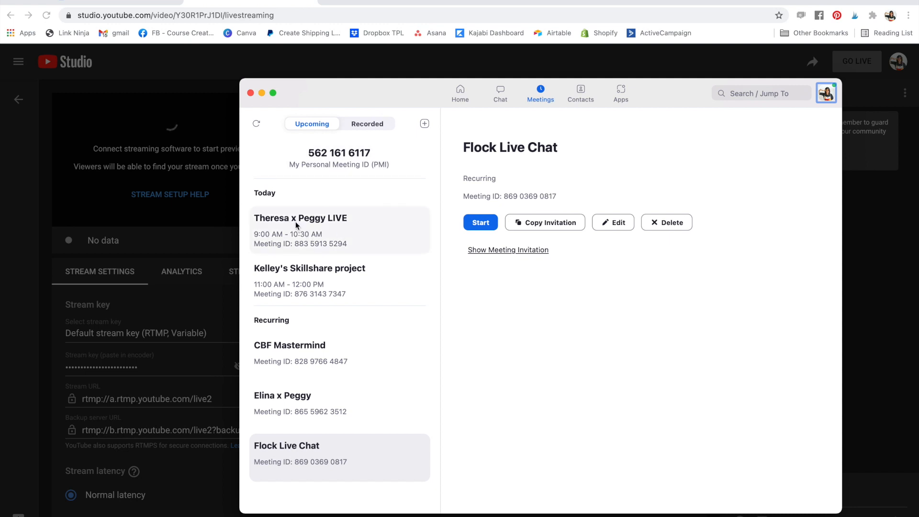
- Start today's 9:00 AM live meeting in Zoom with computer audio and pause its recording
left_click(300, 229)
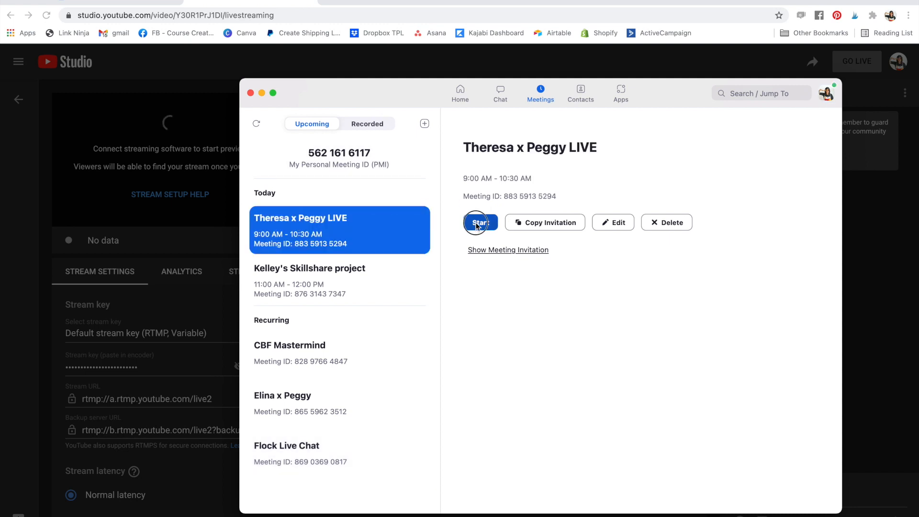
left_click(480, 222)
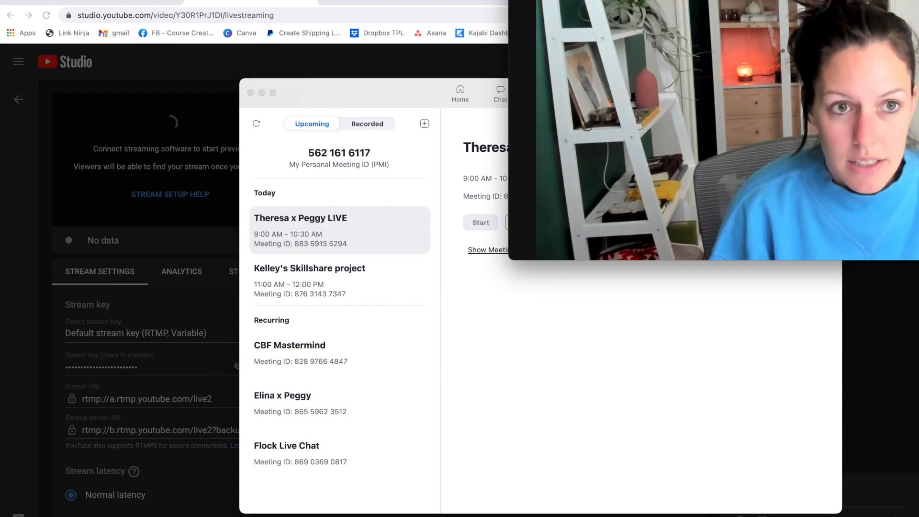
left_click(480, 223)
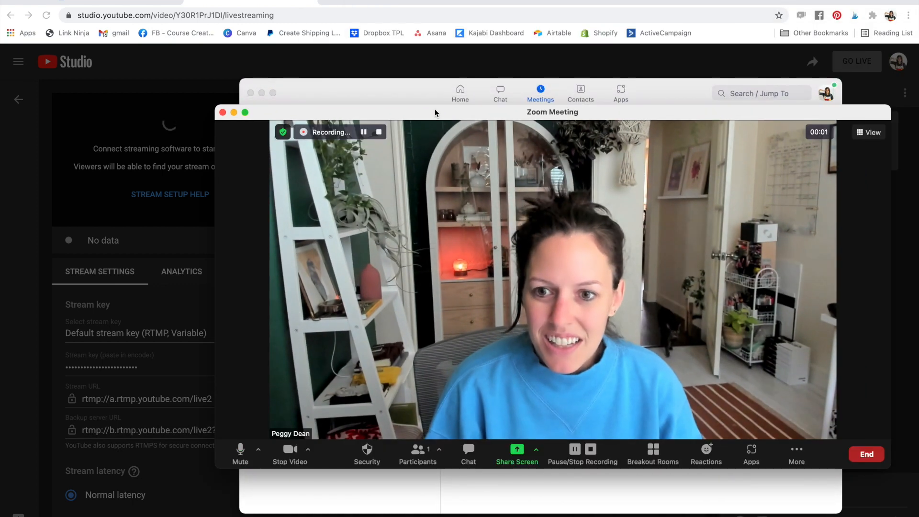
left_click(363, 132)
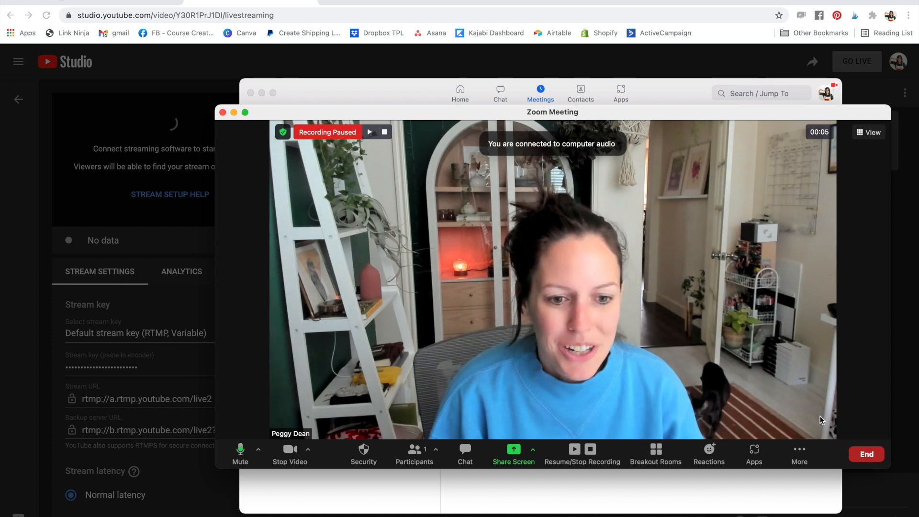
- Go live on the Custom Live Streaming Service from the meeting's More menu
left_click(799, 454)
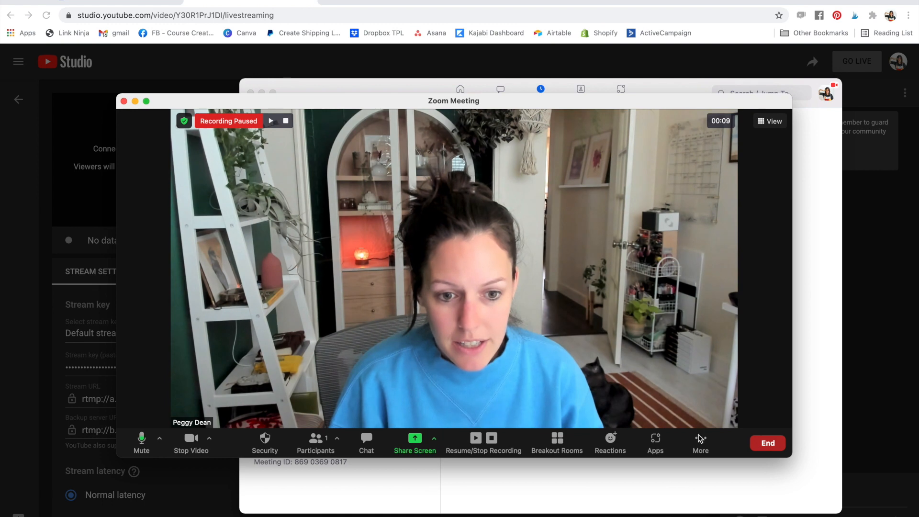
left_click(700, 444)
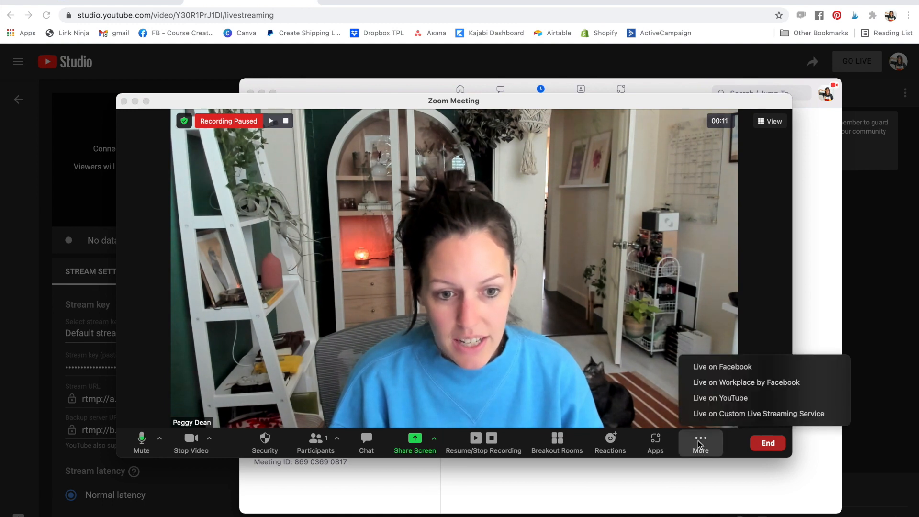
mouse_move(759, 414)
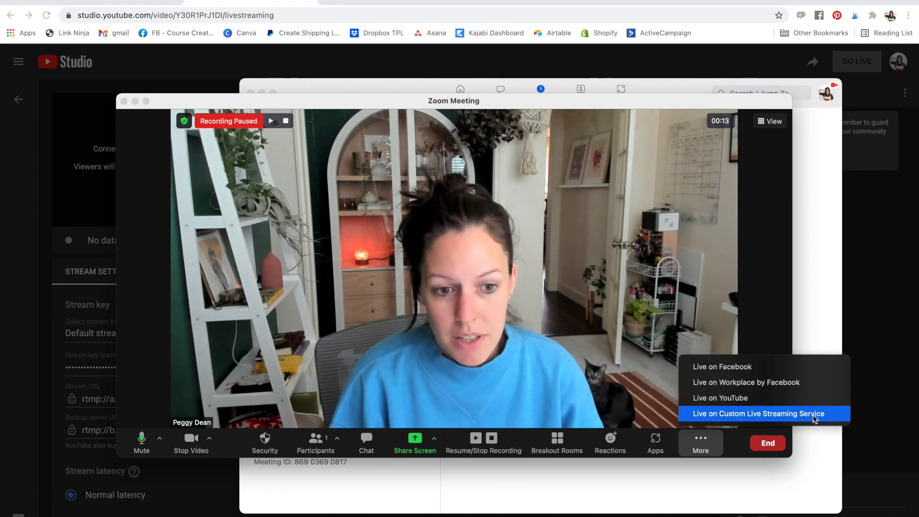
left_click(758, 413)
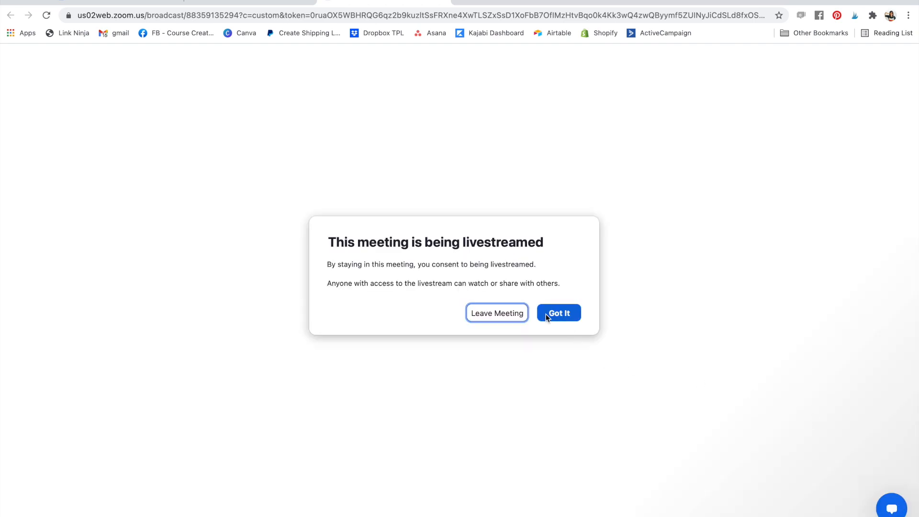
- Accept the livestream consent notice and view the YouTube watch page with its countdown
left_click(558, 312)
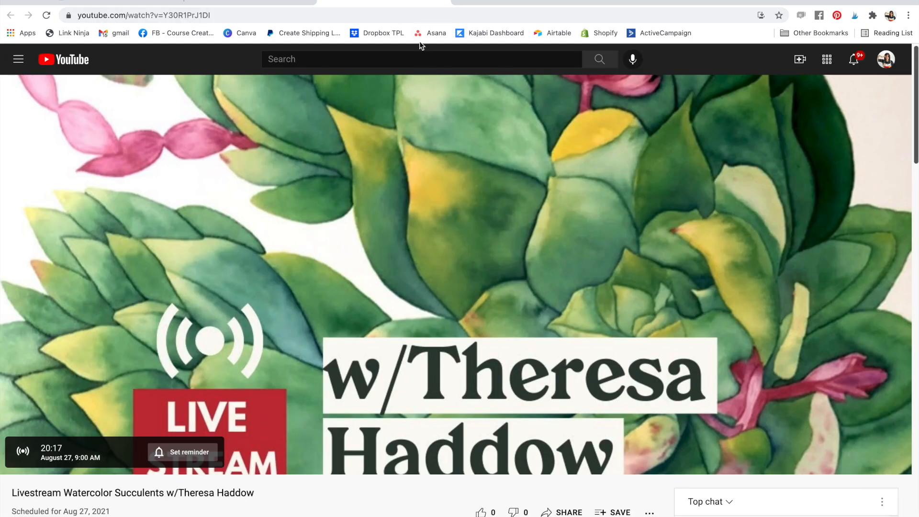
mouse_move(386, 430)
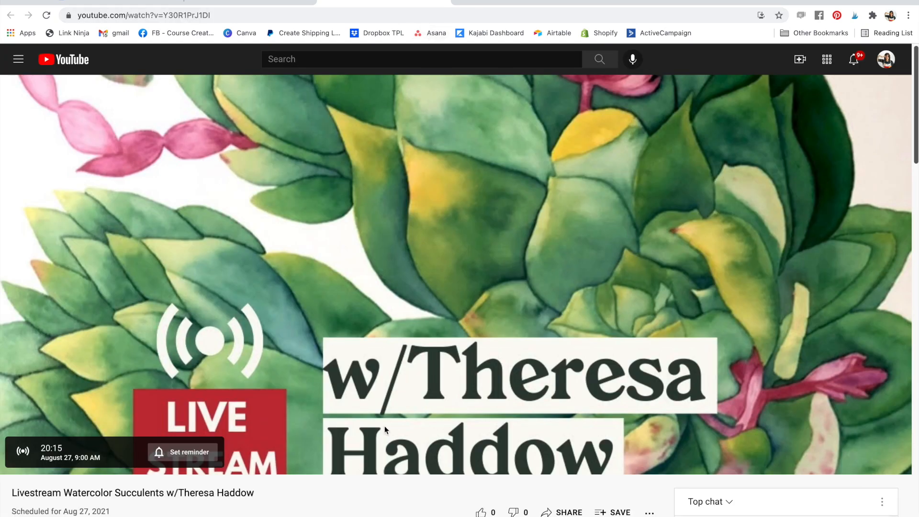
scroll("down", 3)
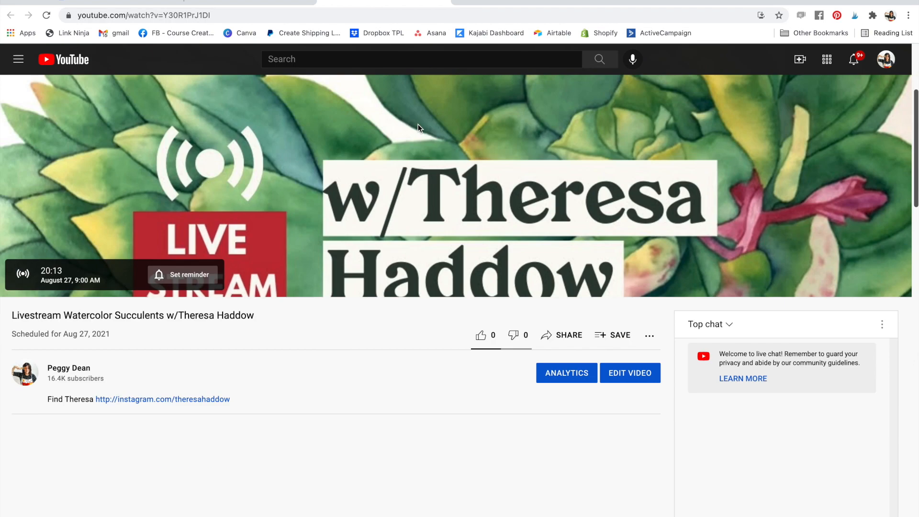
scroll("down", 3)
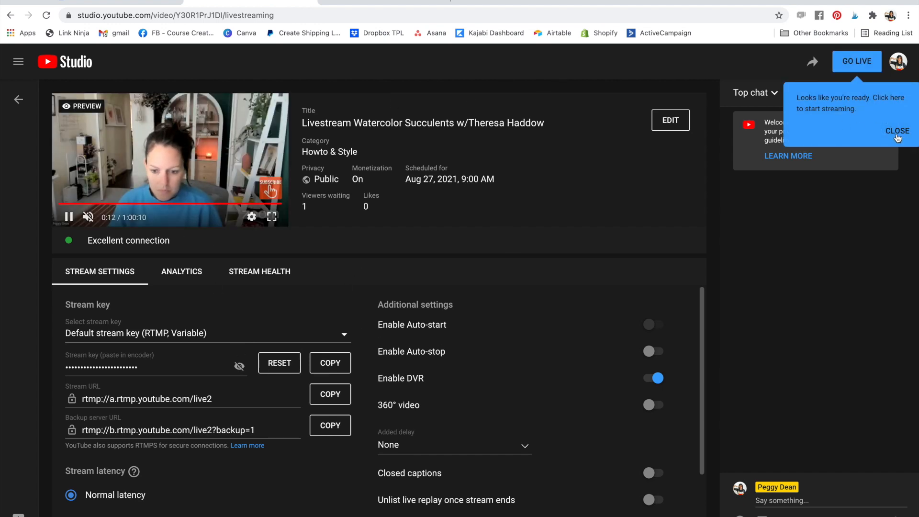
- Dismiss the 'Looks like you're ready' tip on YouTube Studio's live stream preview
left_click(898, 131)
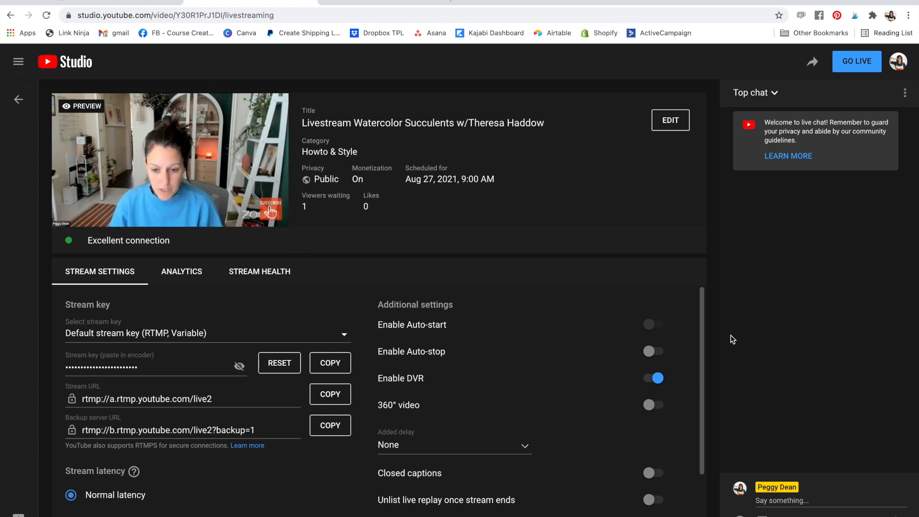
mouse_move(735, 335)
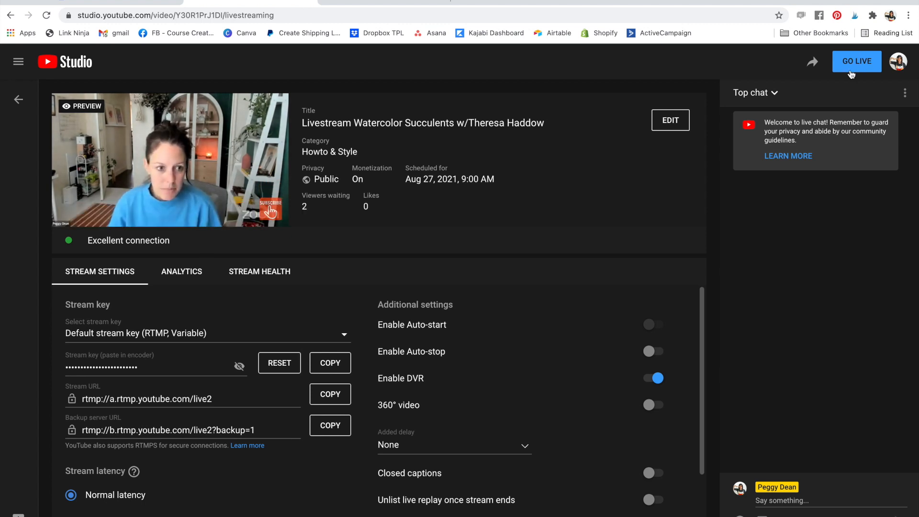
mouse_move(803, 318)
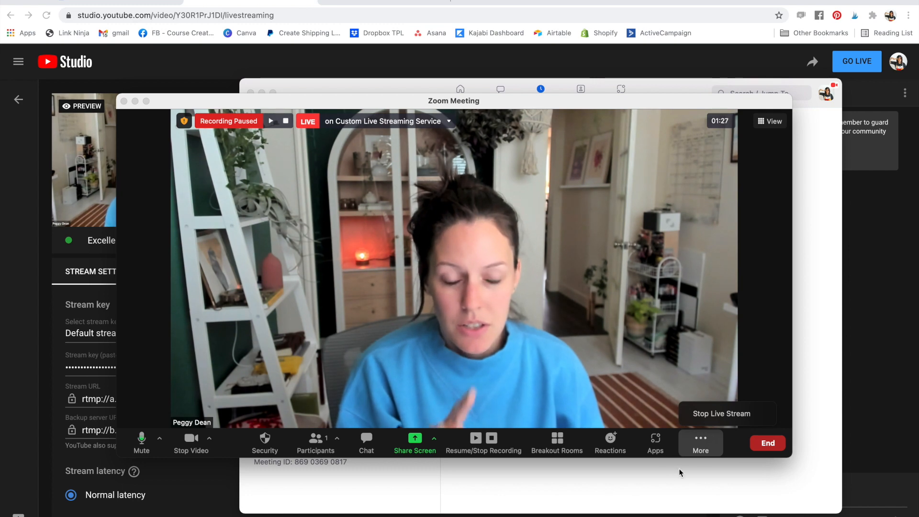
mouse_move(558, 378)
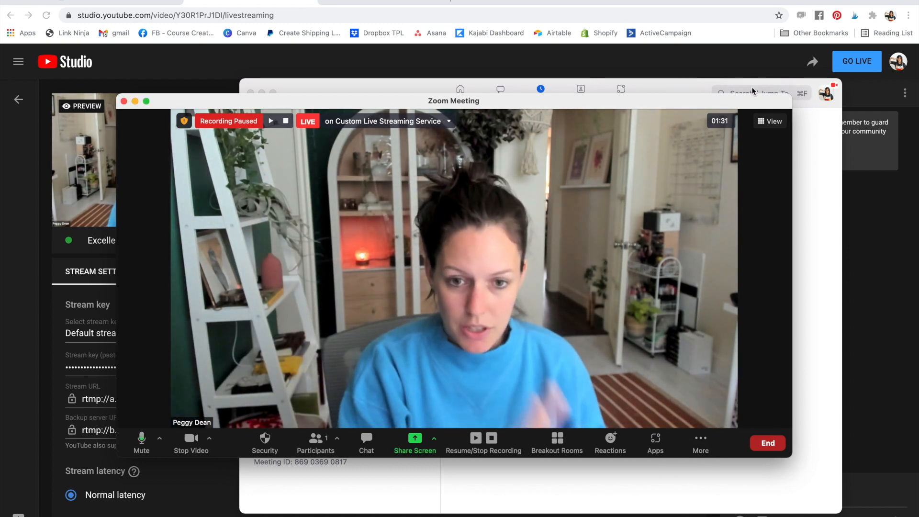
mouse_move(698, 322)
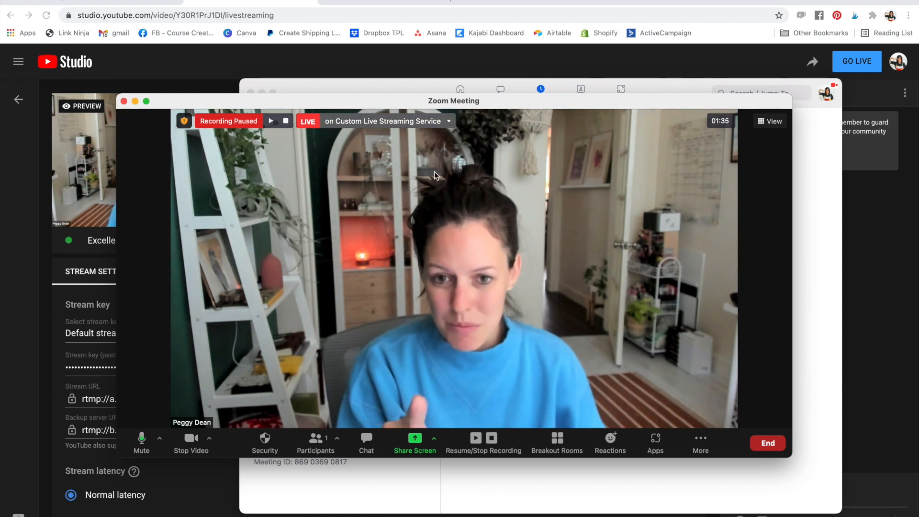
mouse_move(484, 439)
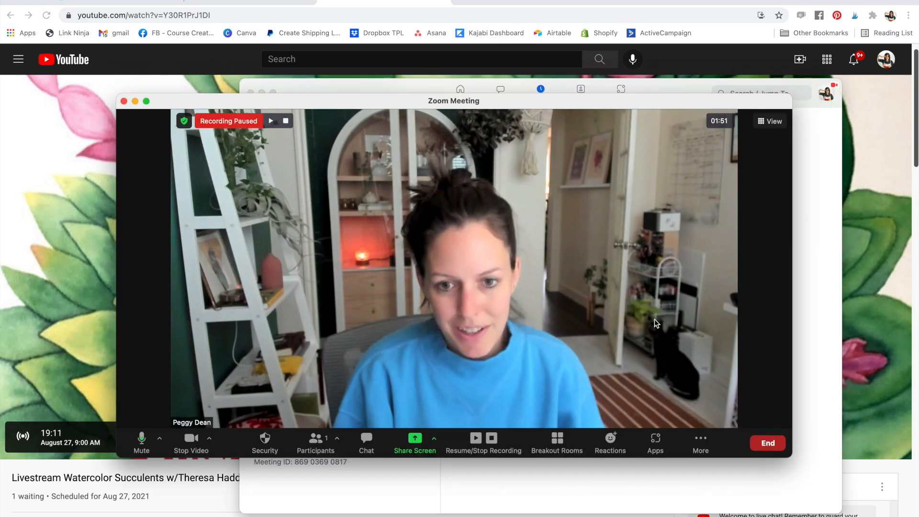
mouse_move(519, 224)
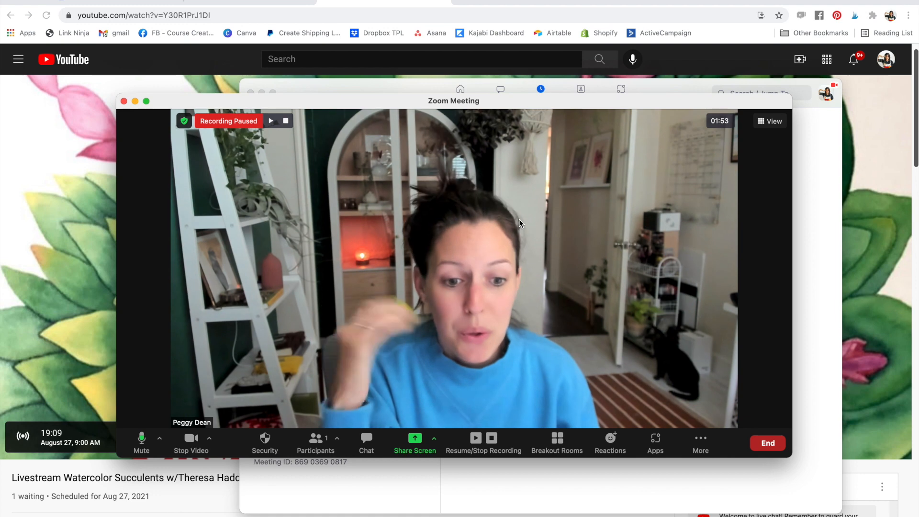